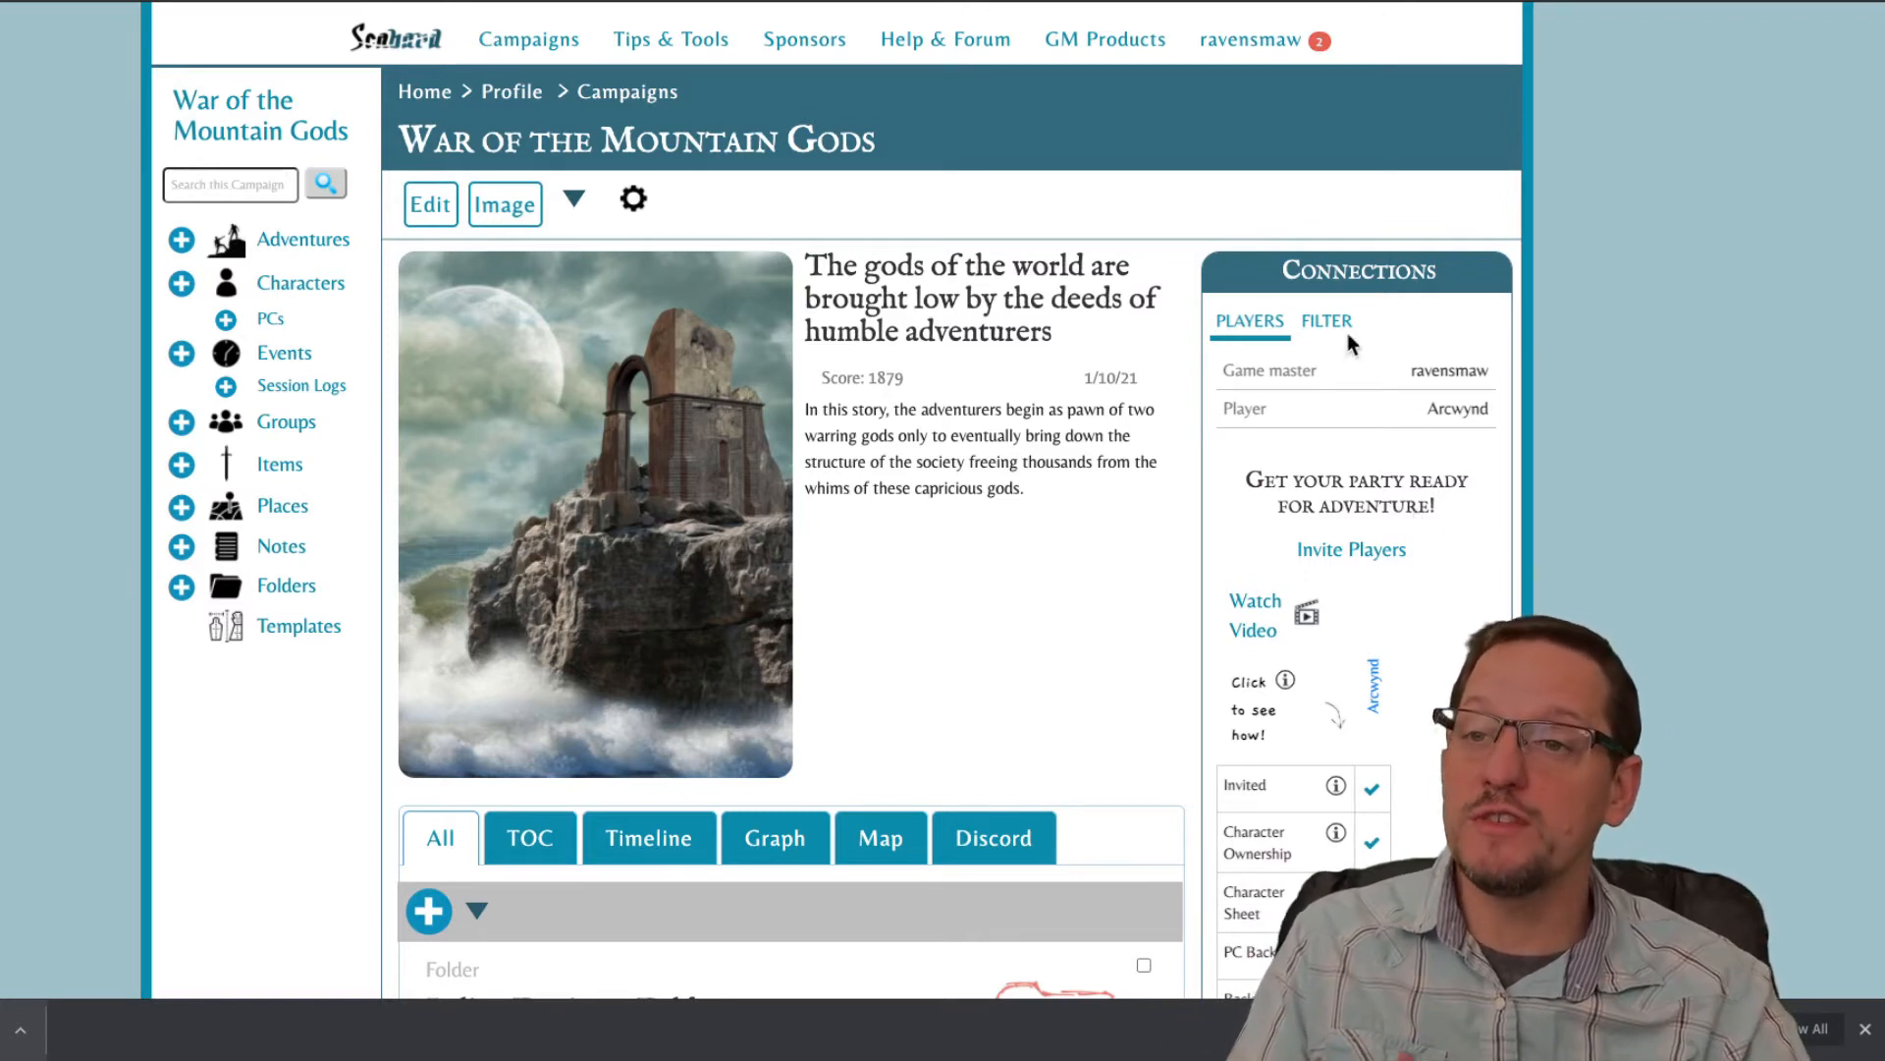
mouse_move(1353, 433)
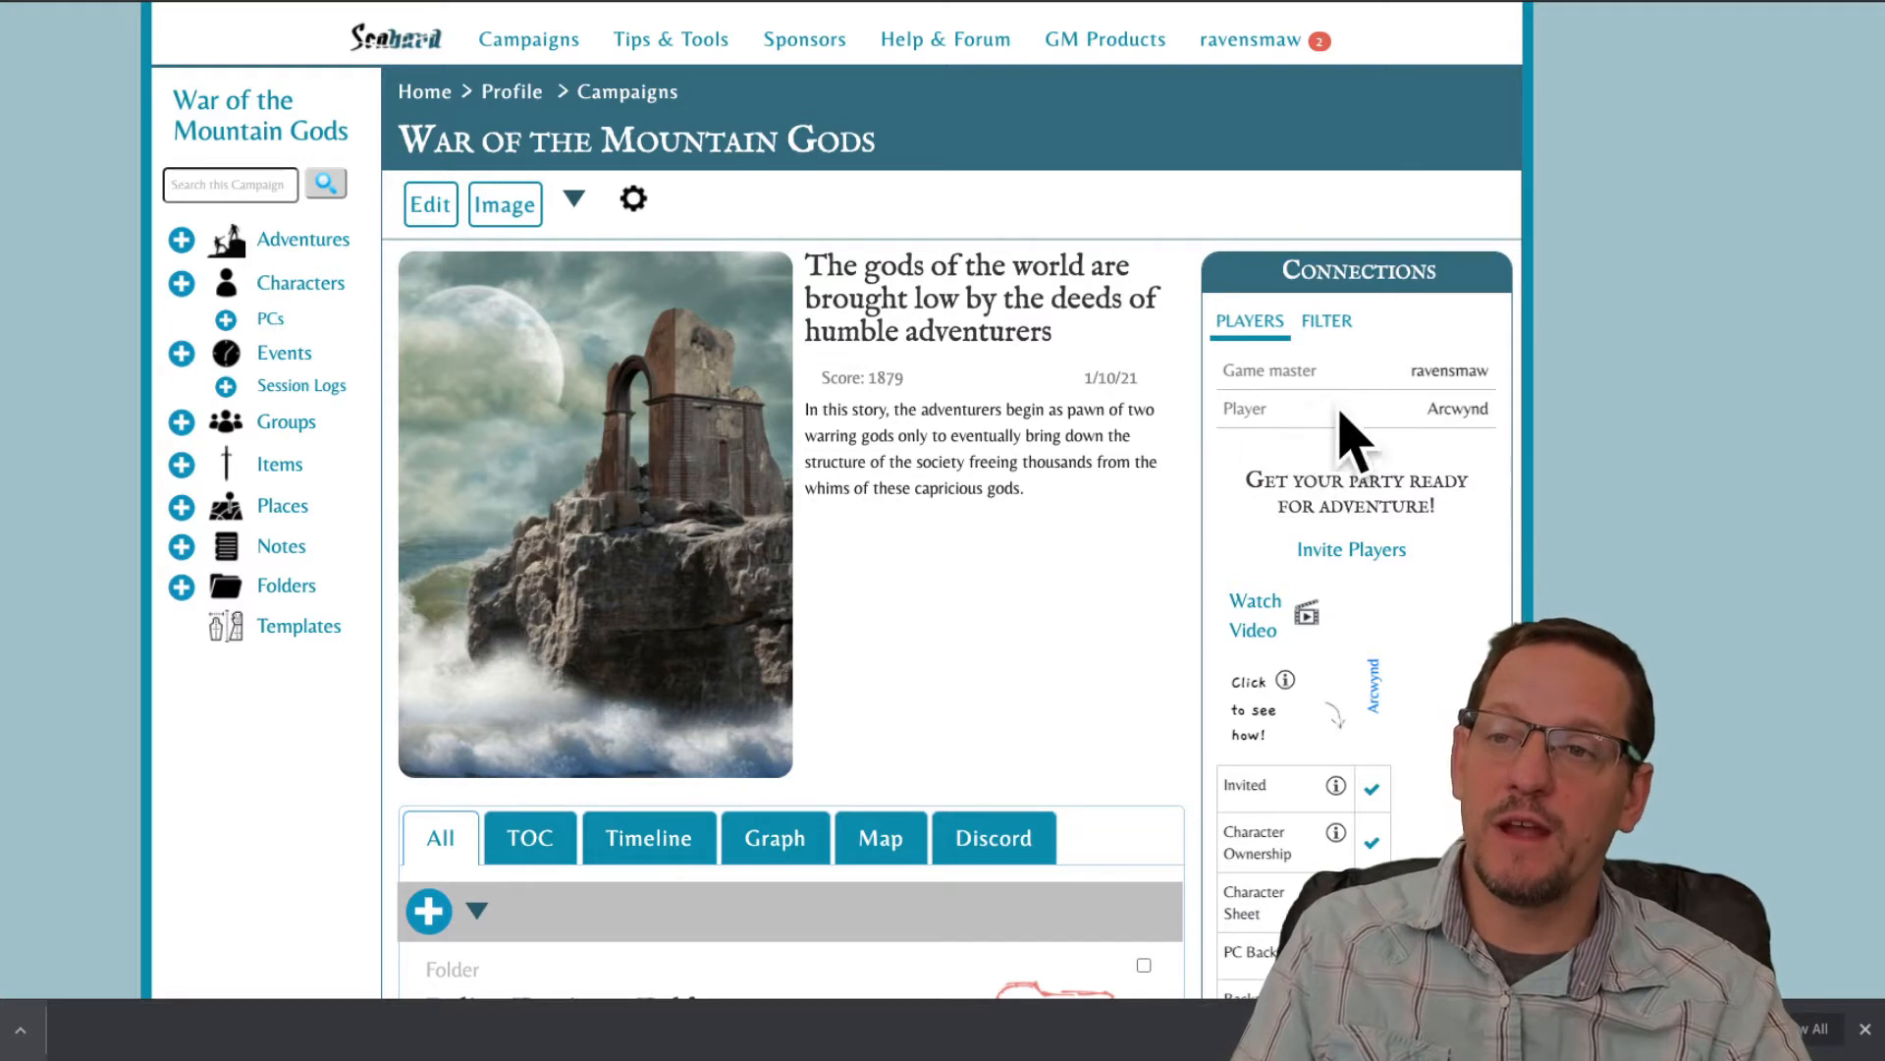
mouse_move(1442, 430)
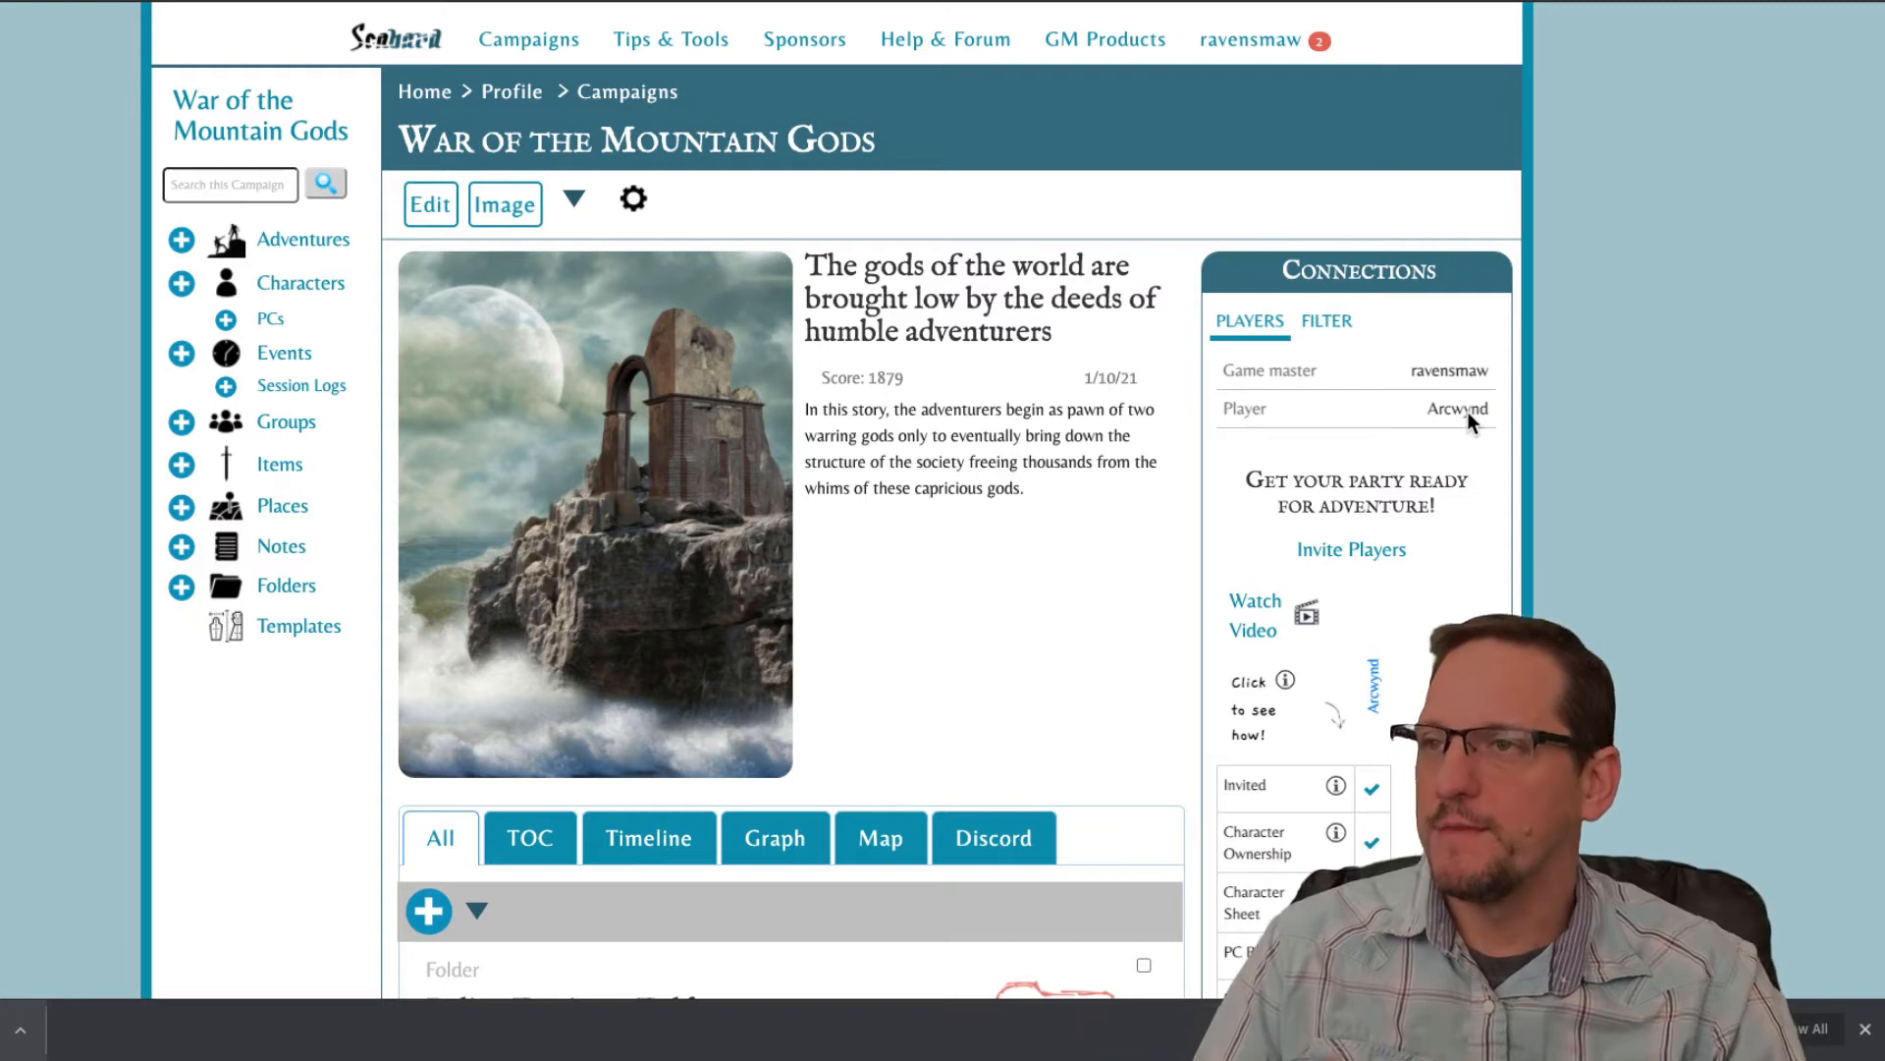
mouse_move(1179, 228)
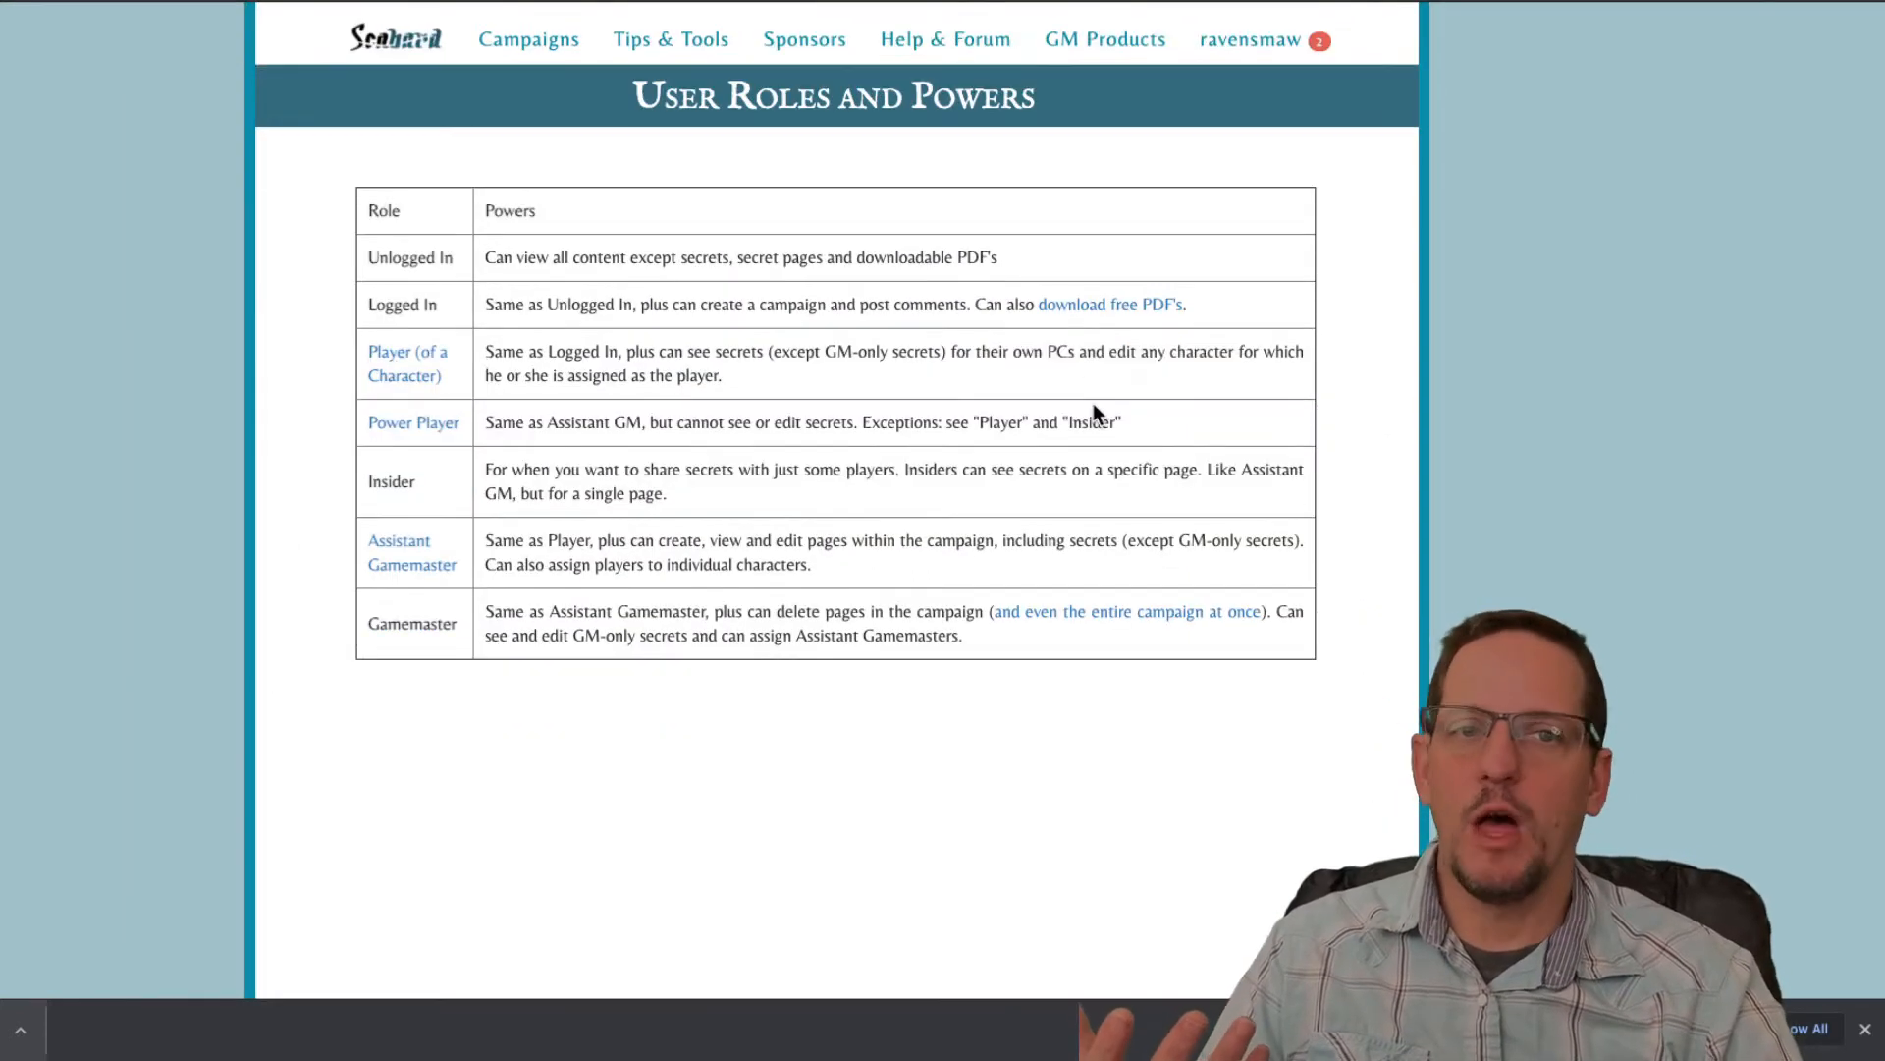
mouse_move(821, 418)
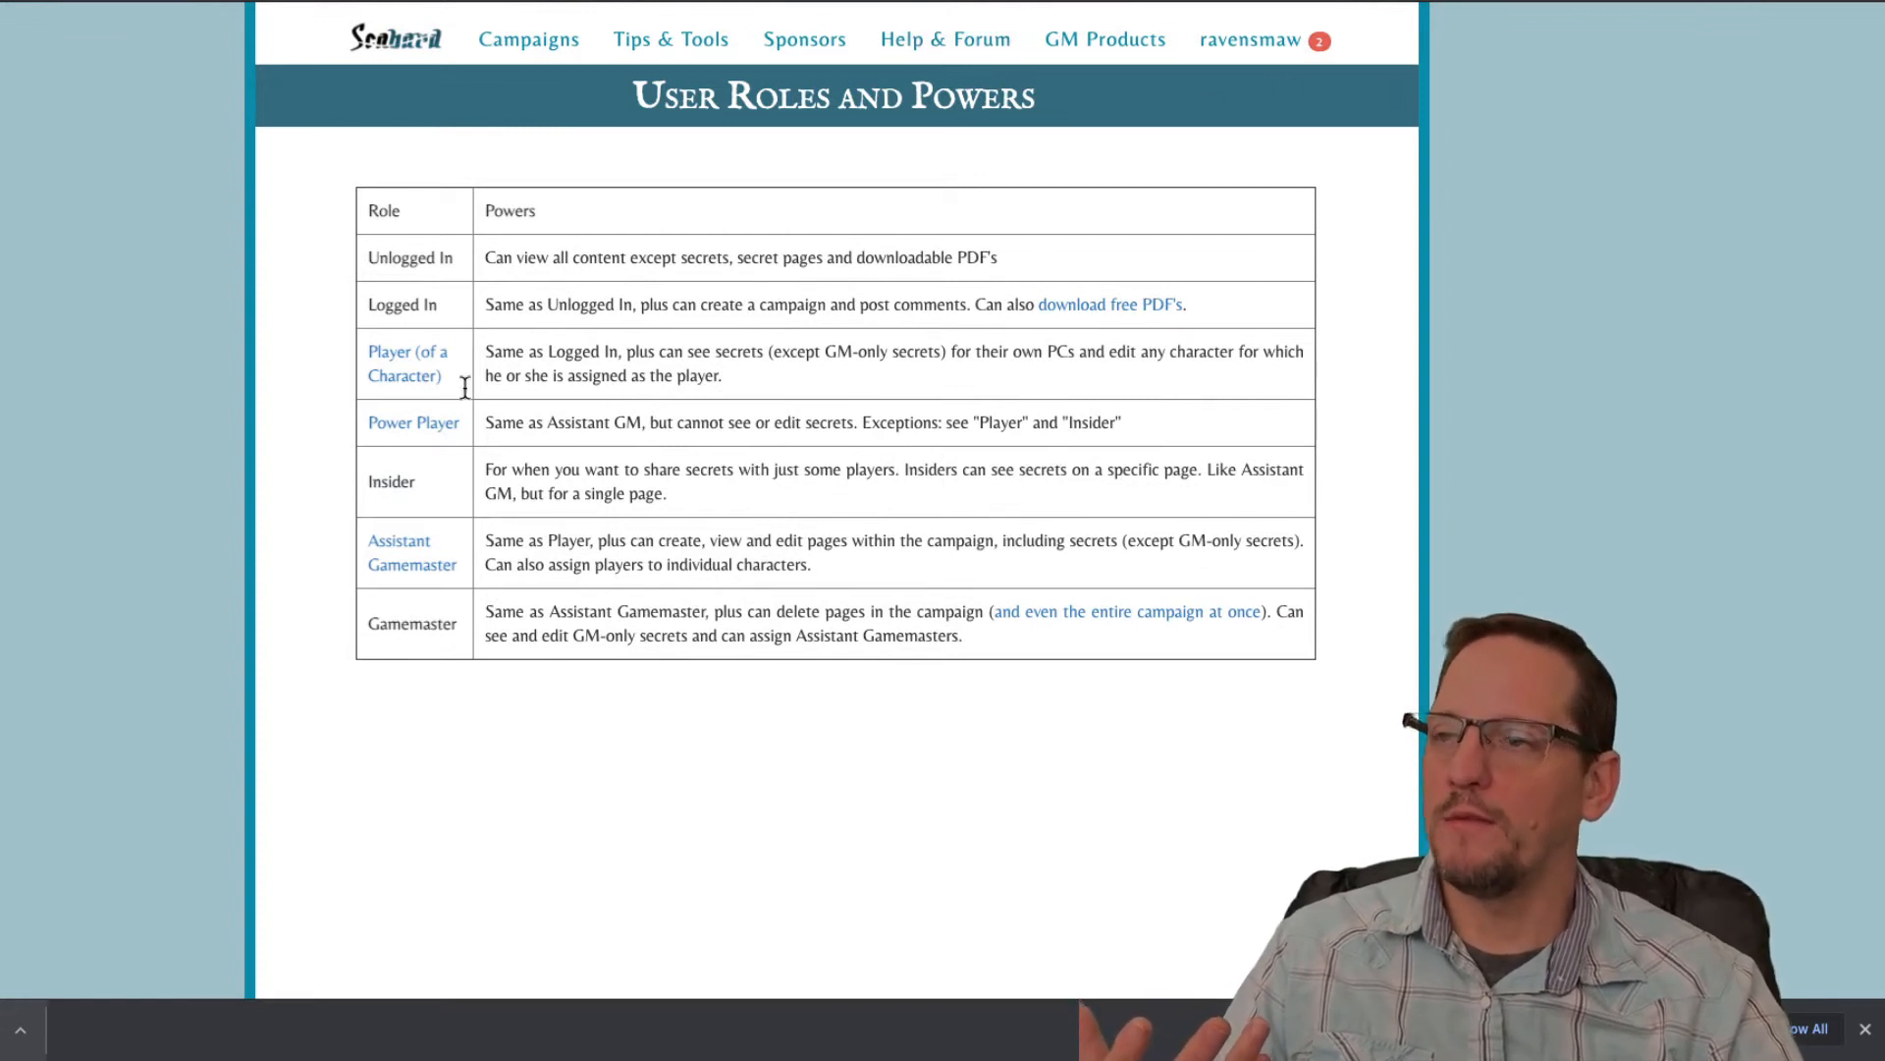
mouse_move(803, 137)
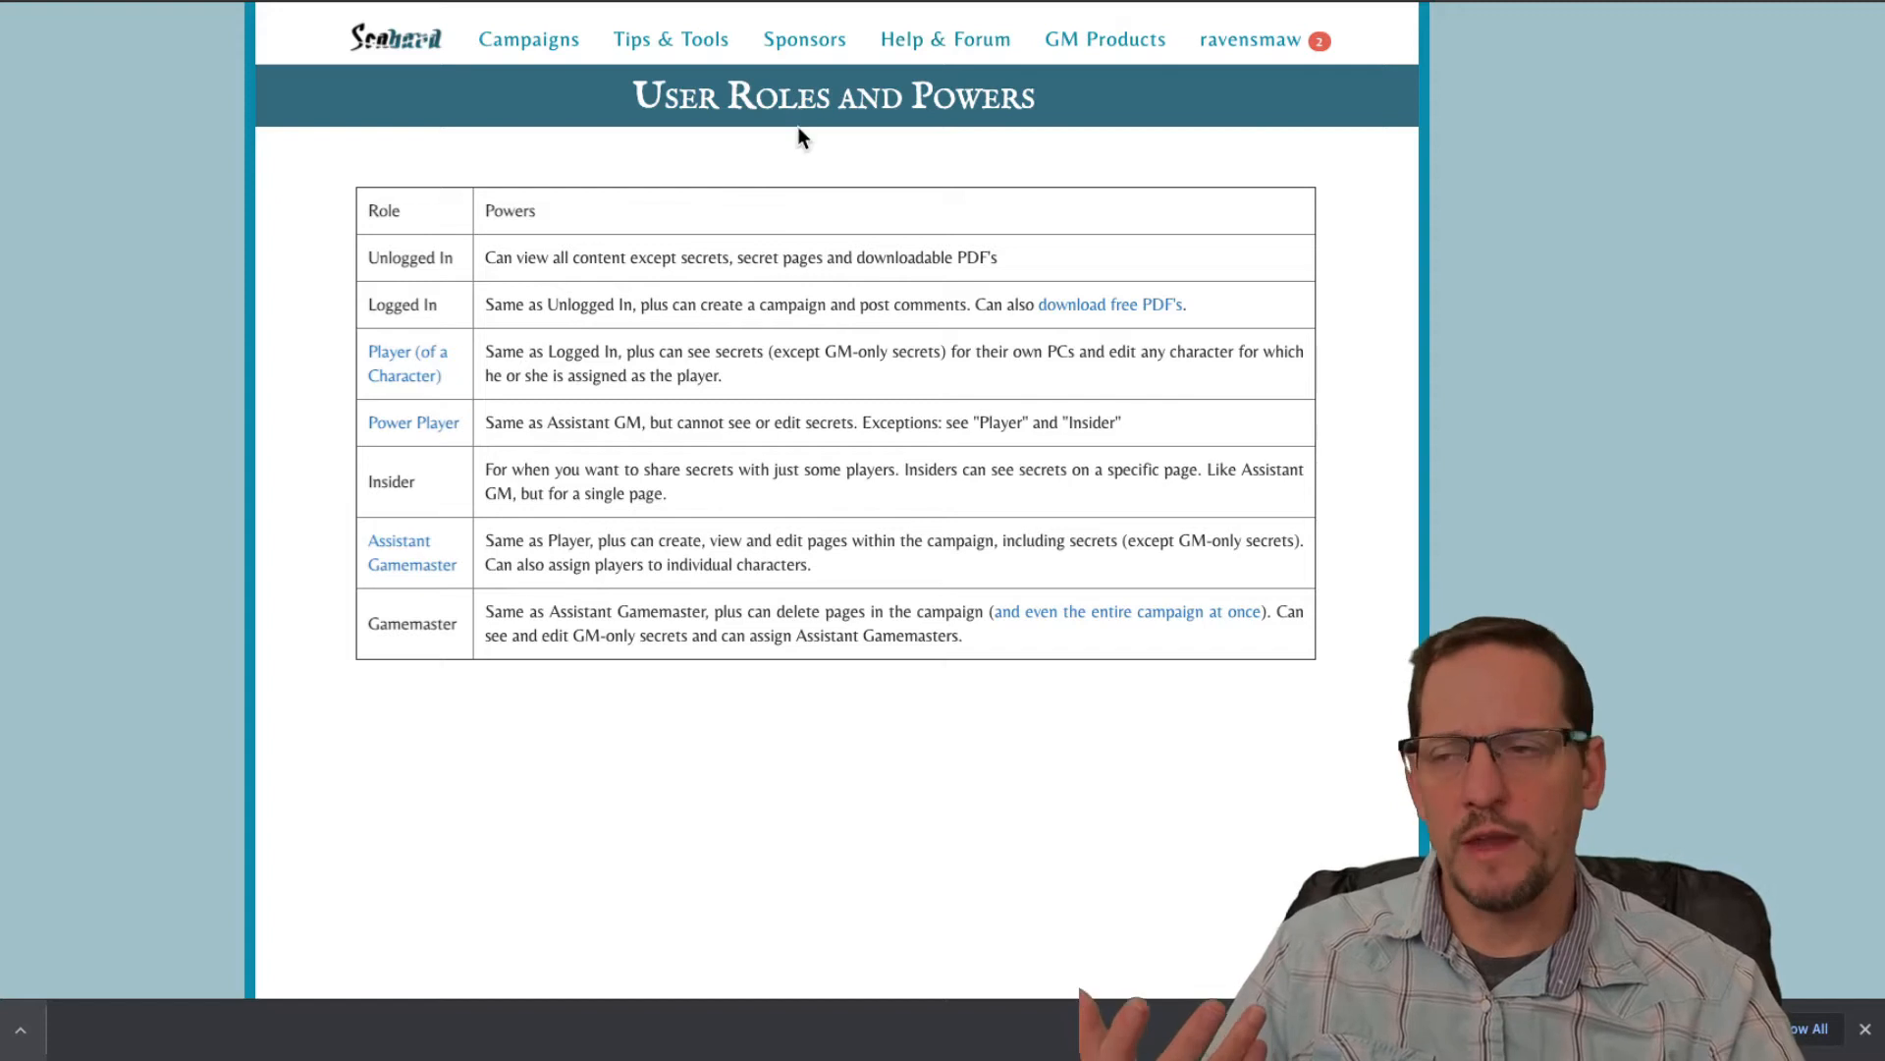
mouse_move(433, 443)
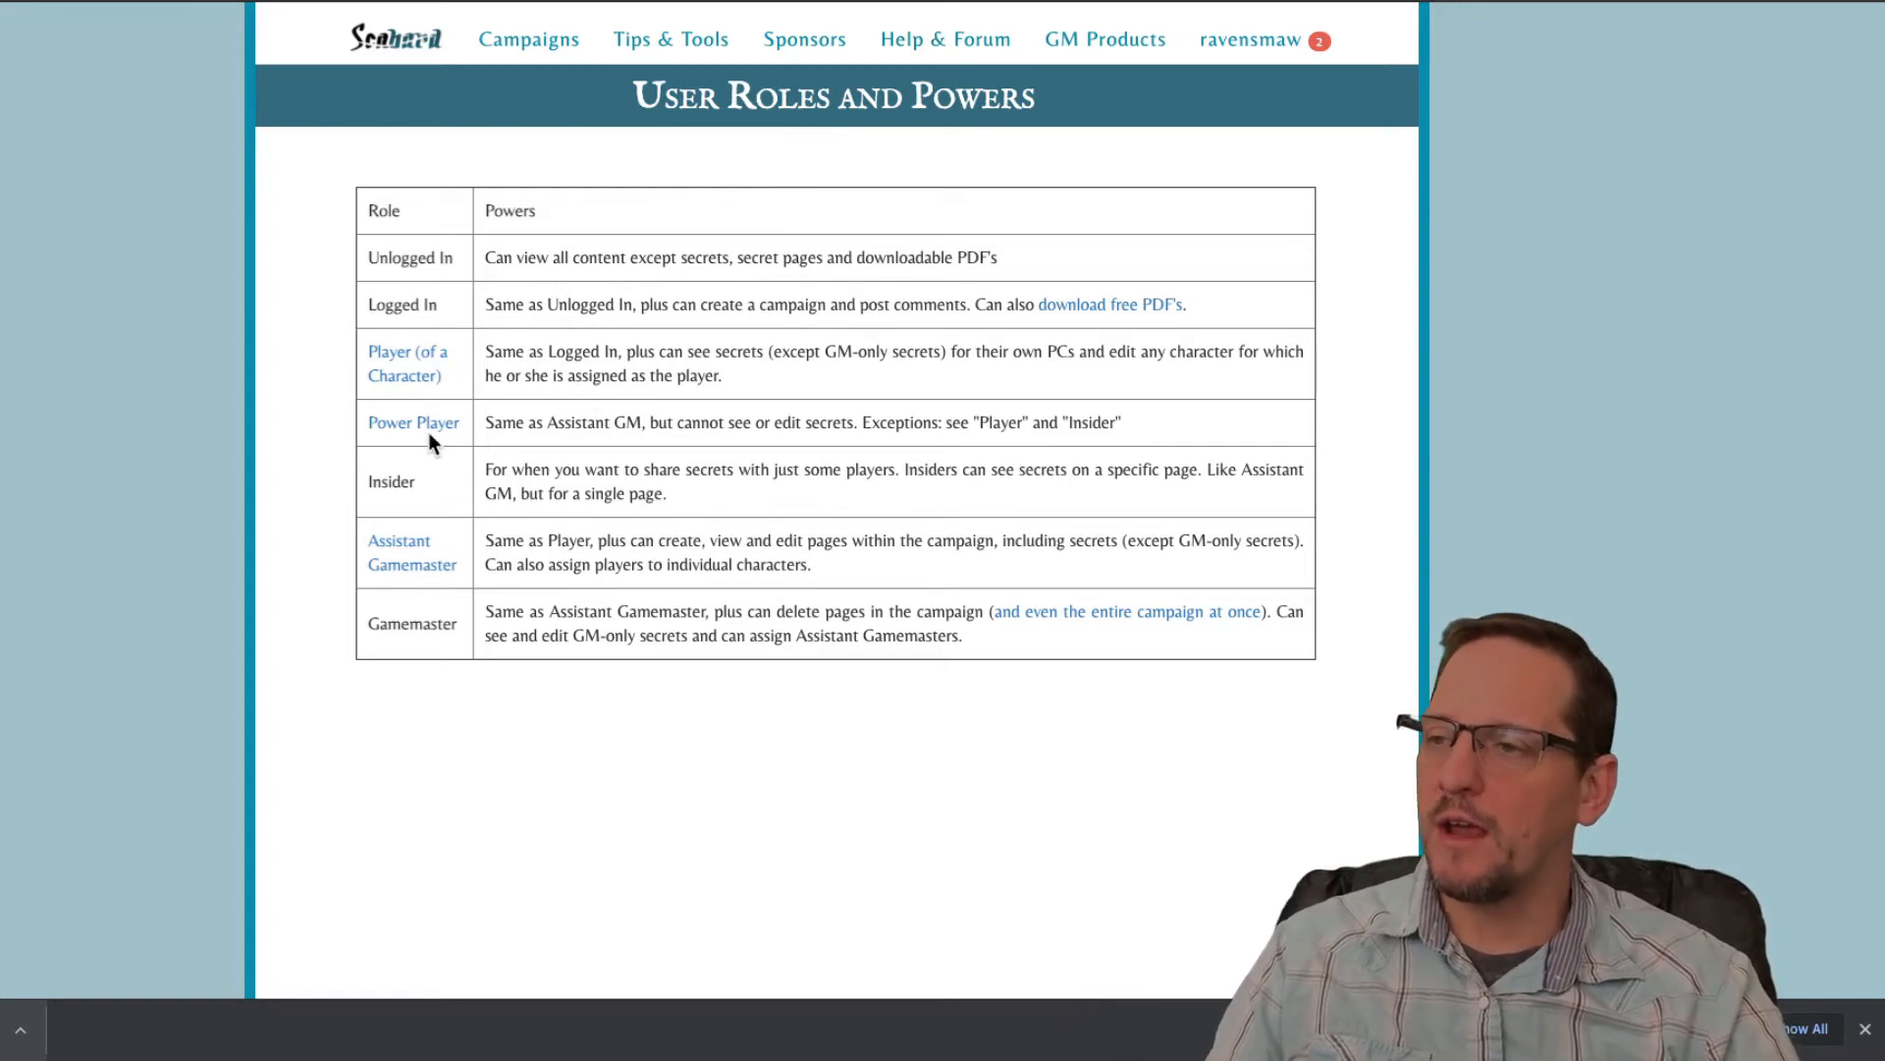
mouse_move(271, 529)
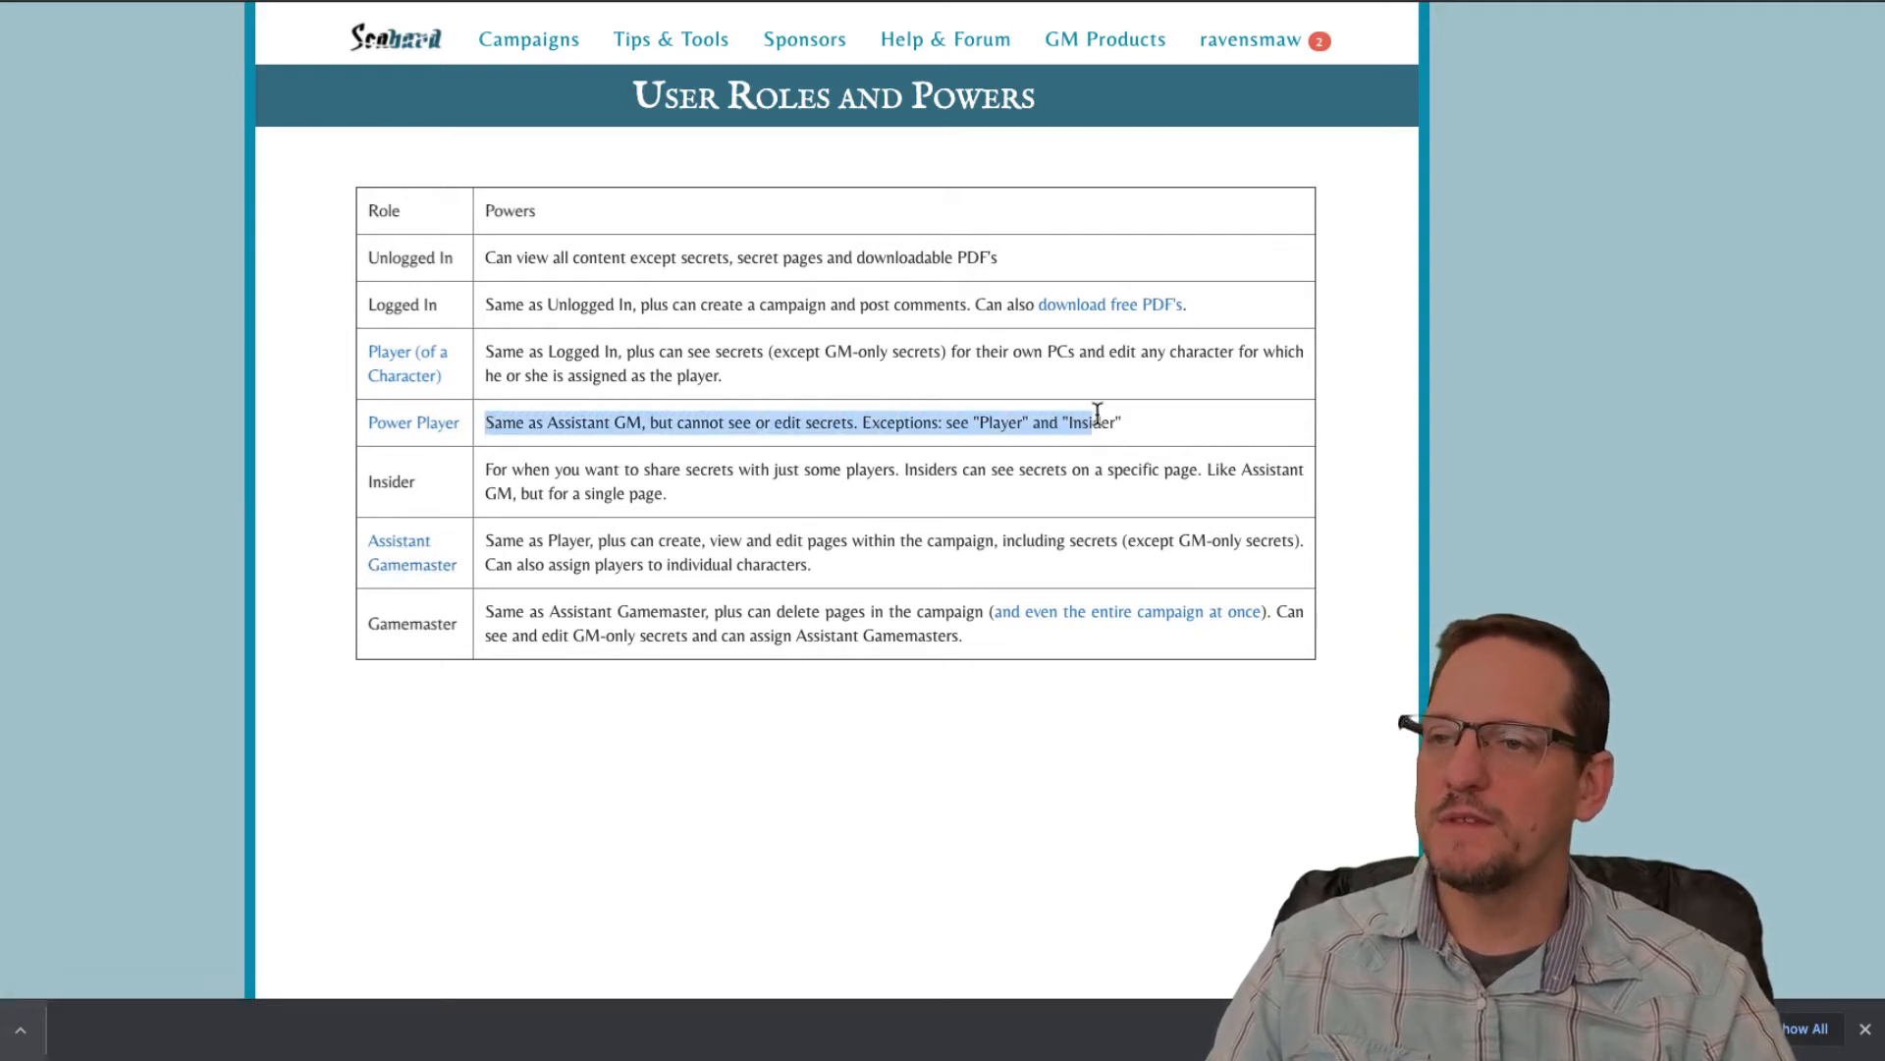
Leave the User Roles page and open the campaign's Edit Roles dialog from the gear menu.
left_click(976, 422)
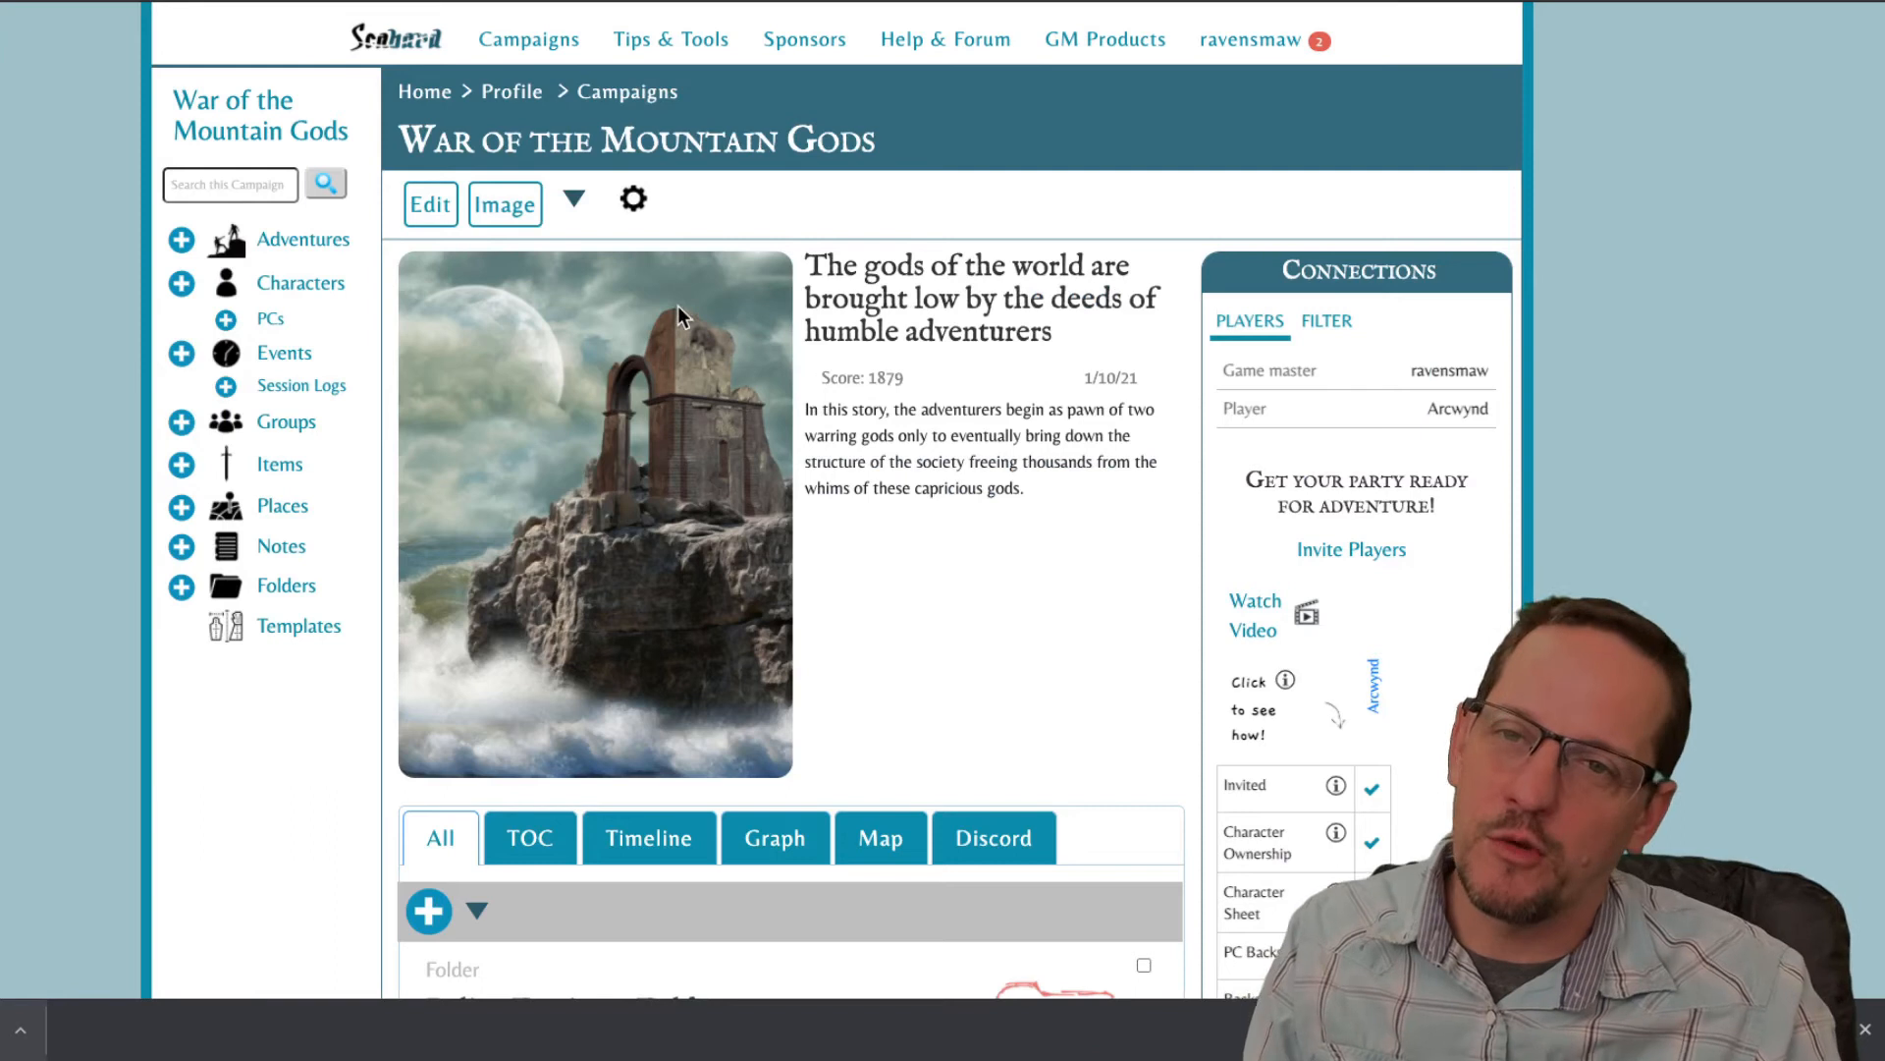
left_click(633, 200)
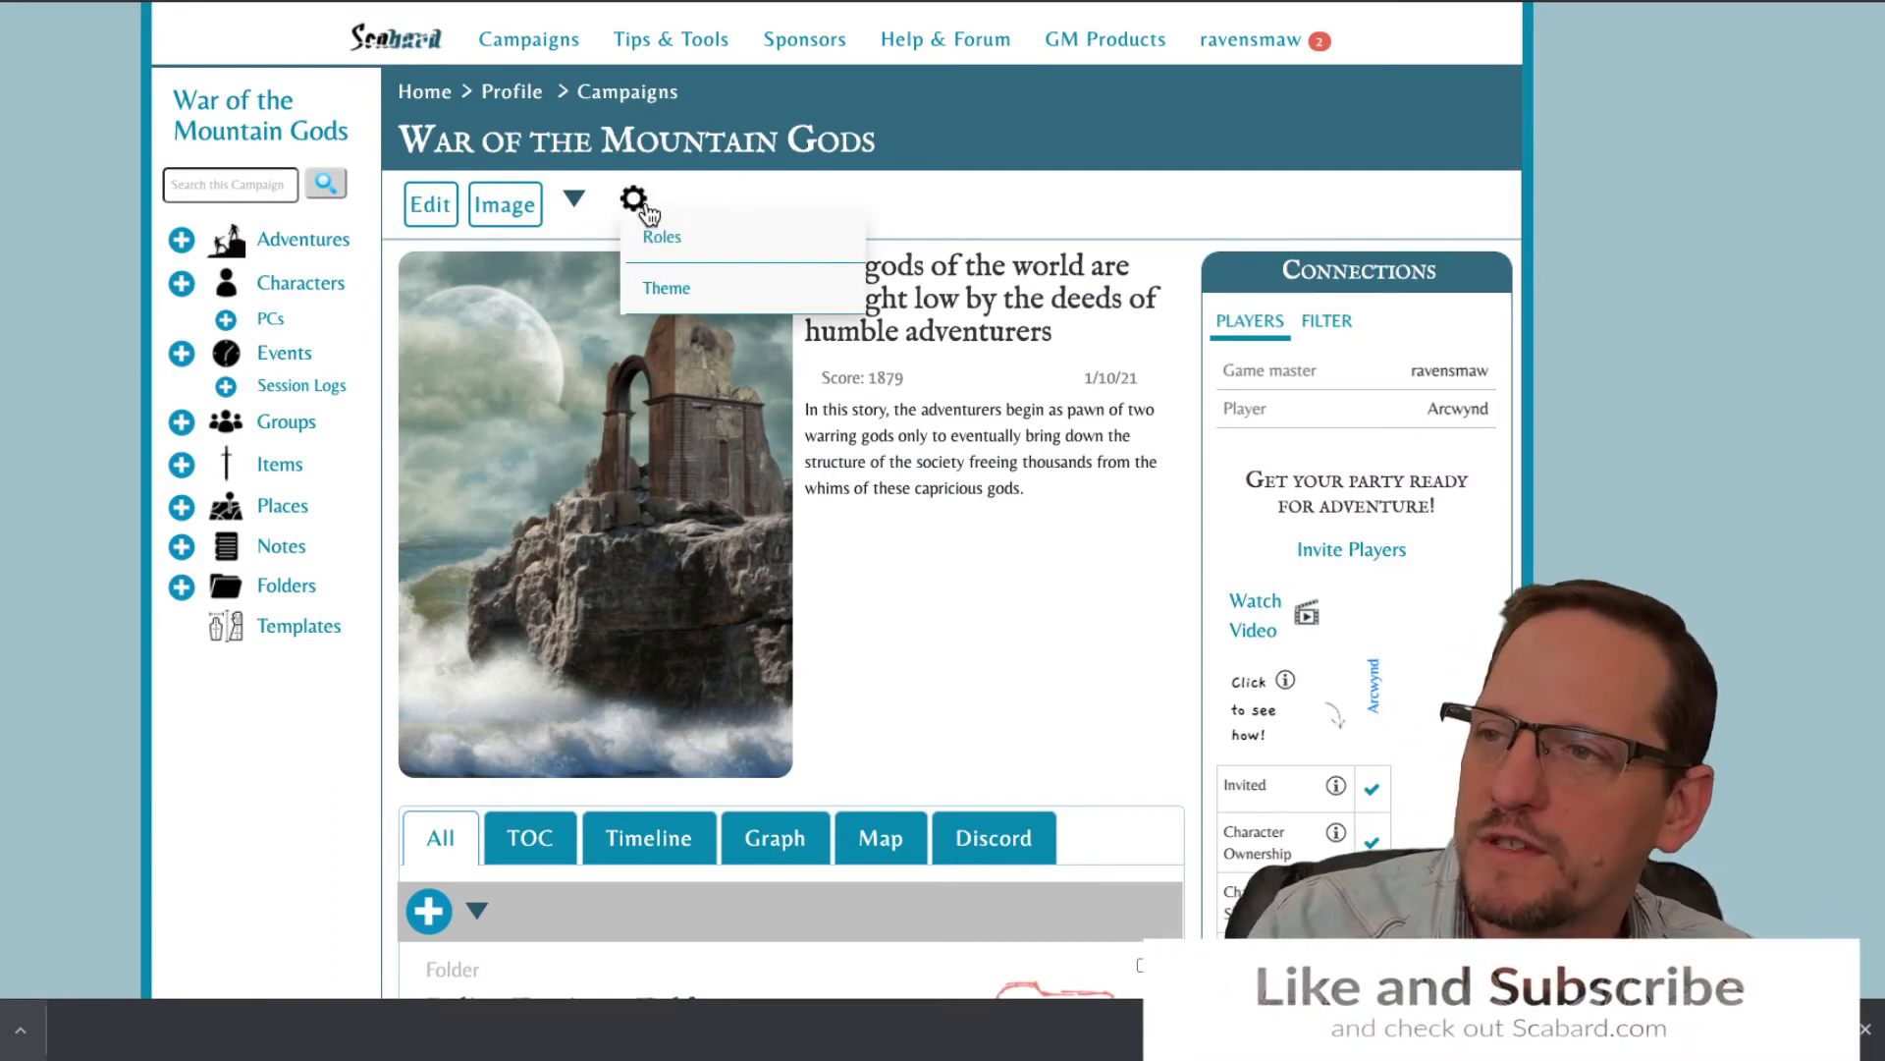
mouse_move(692, 253)
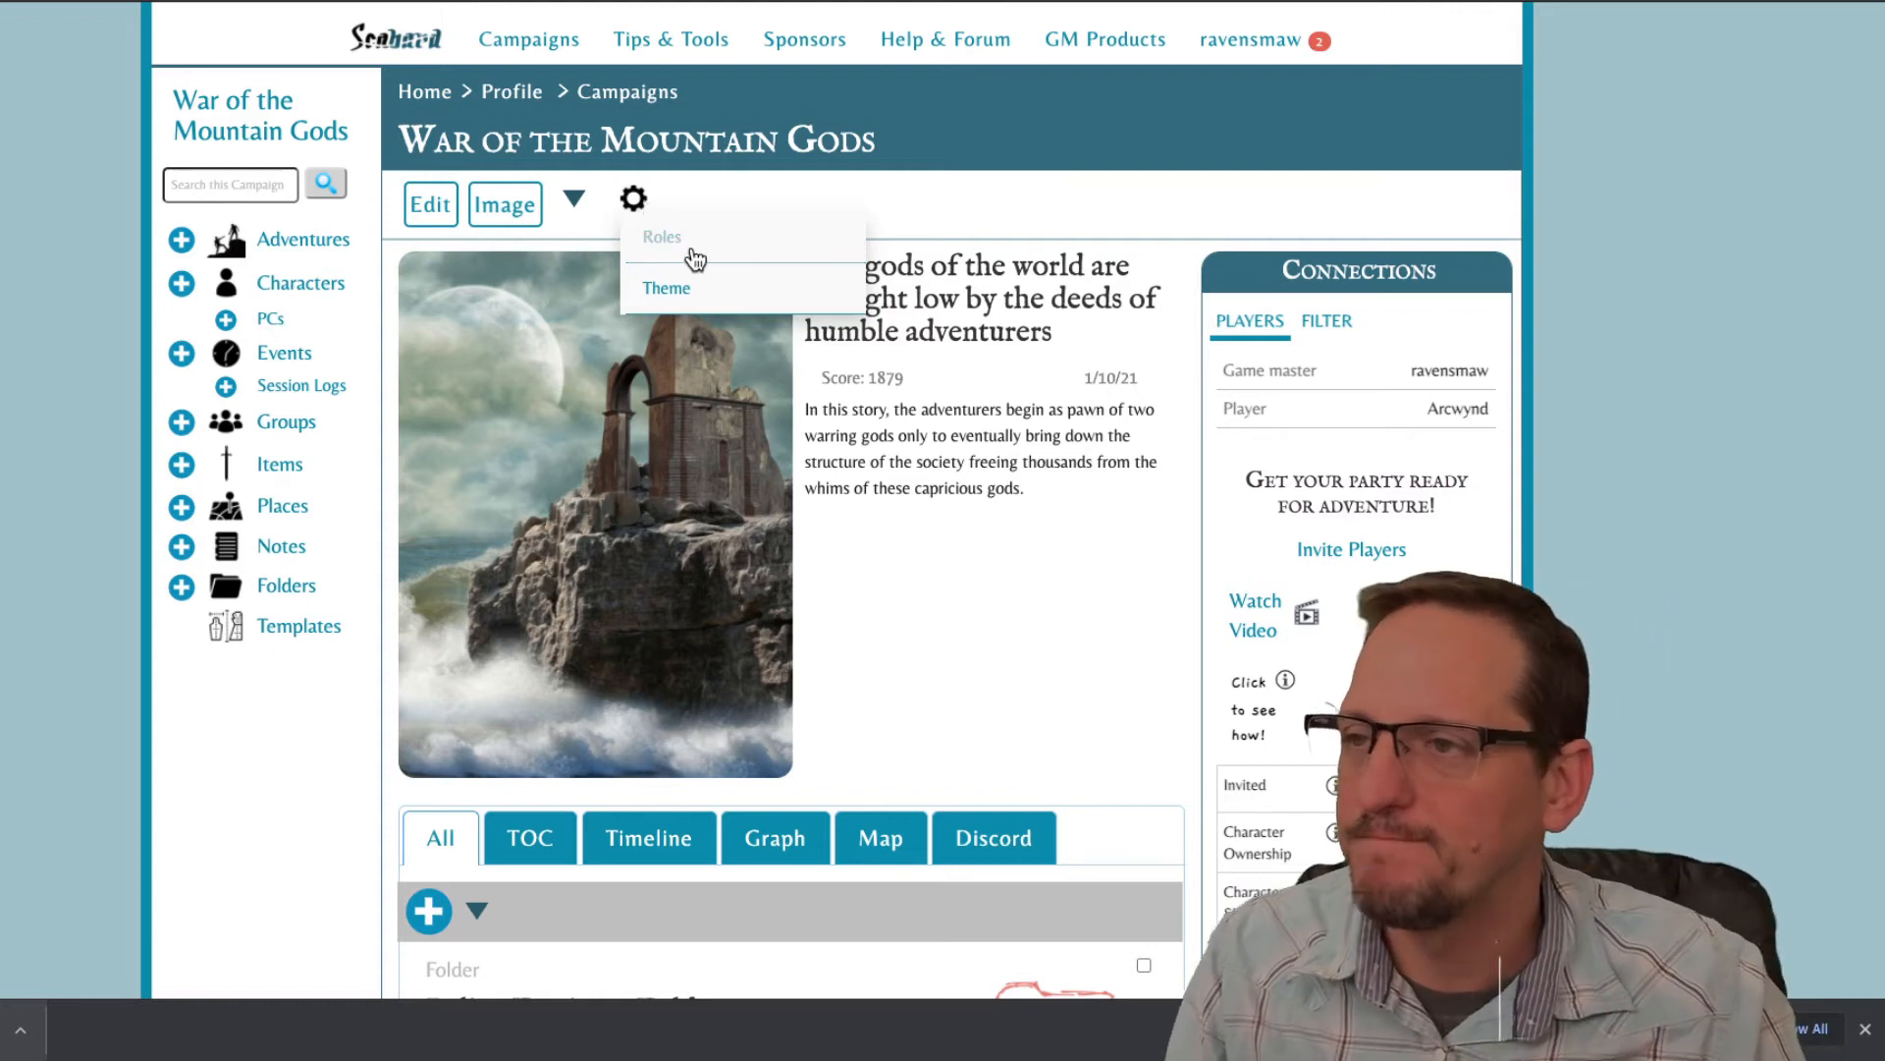
left_click(661, 236)
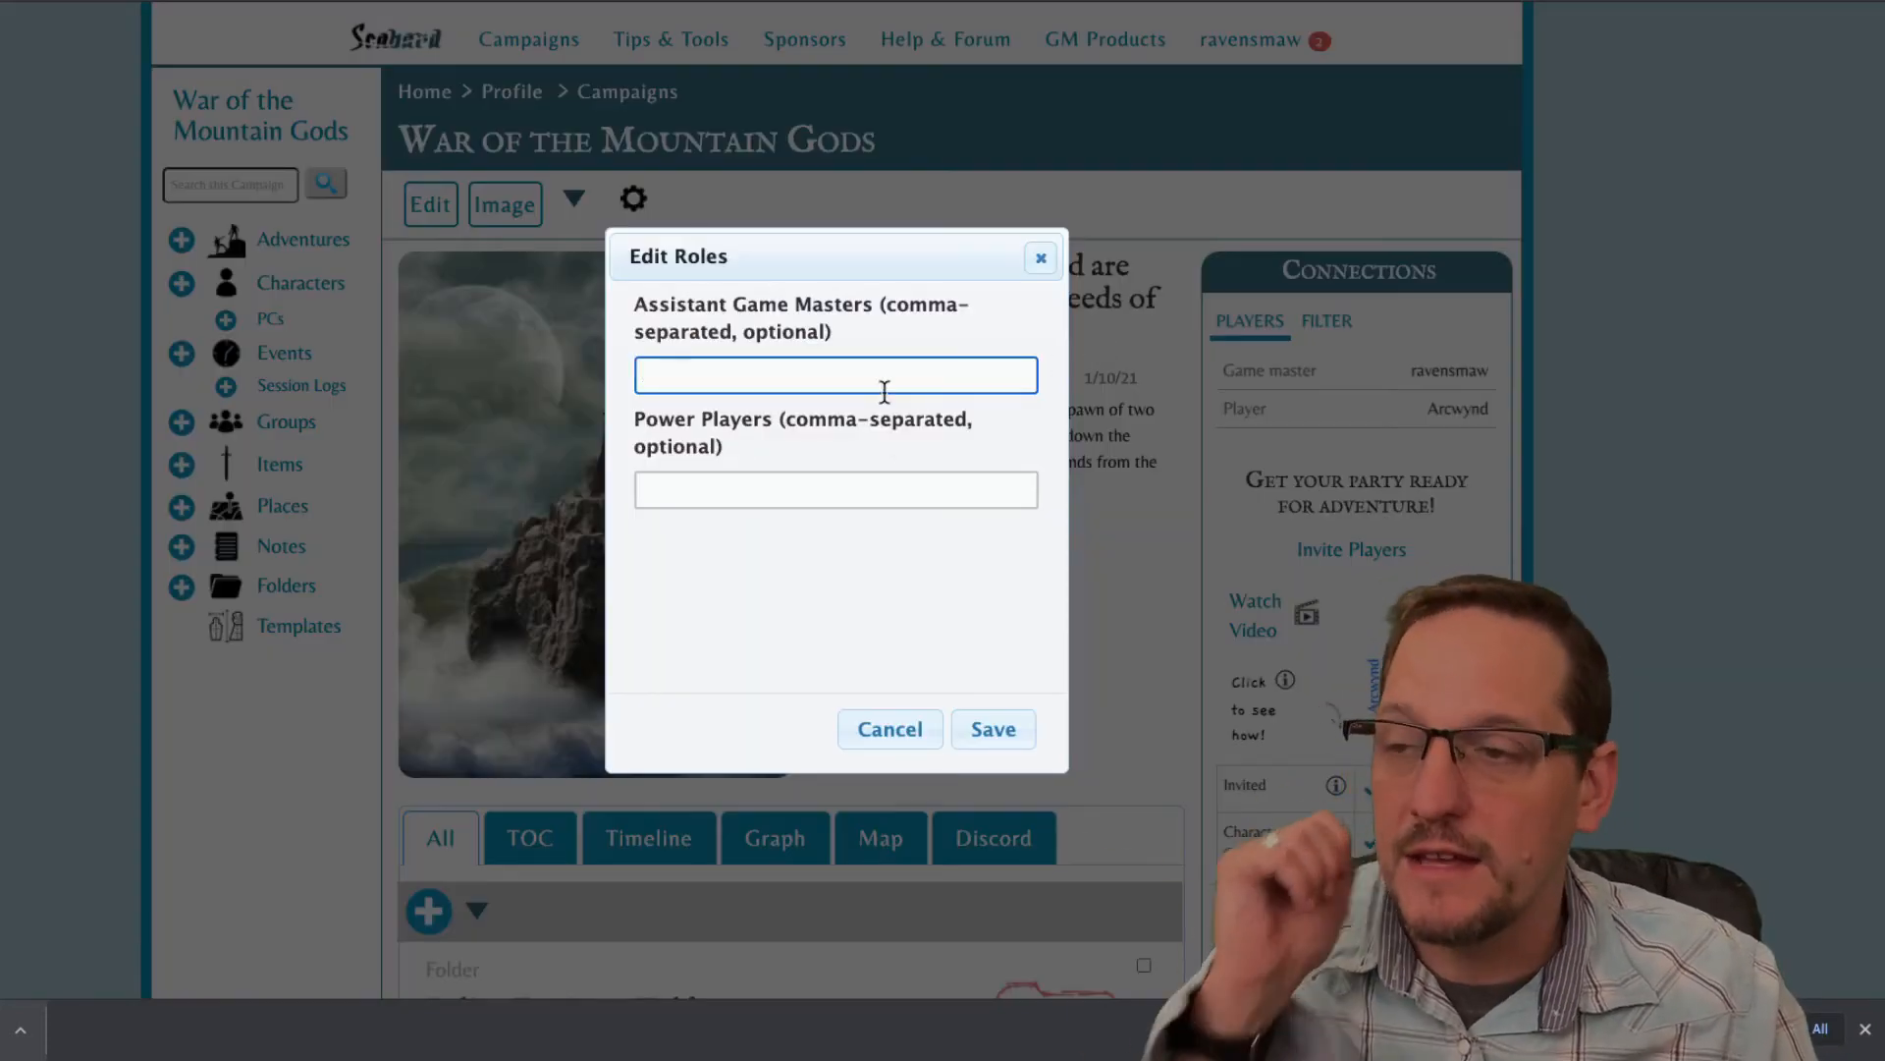
Enter Arcwynd as Assistant Game Master via autocomplete, then cancel the Edit Roles dialog.
type("Arc")
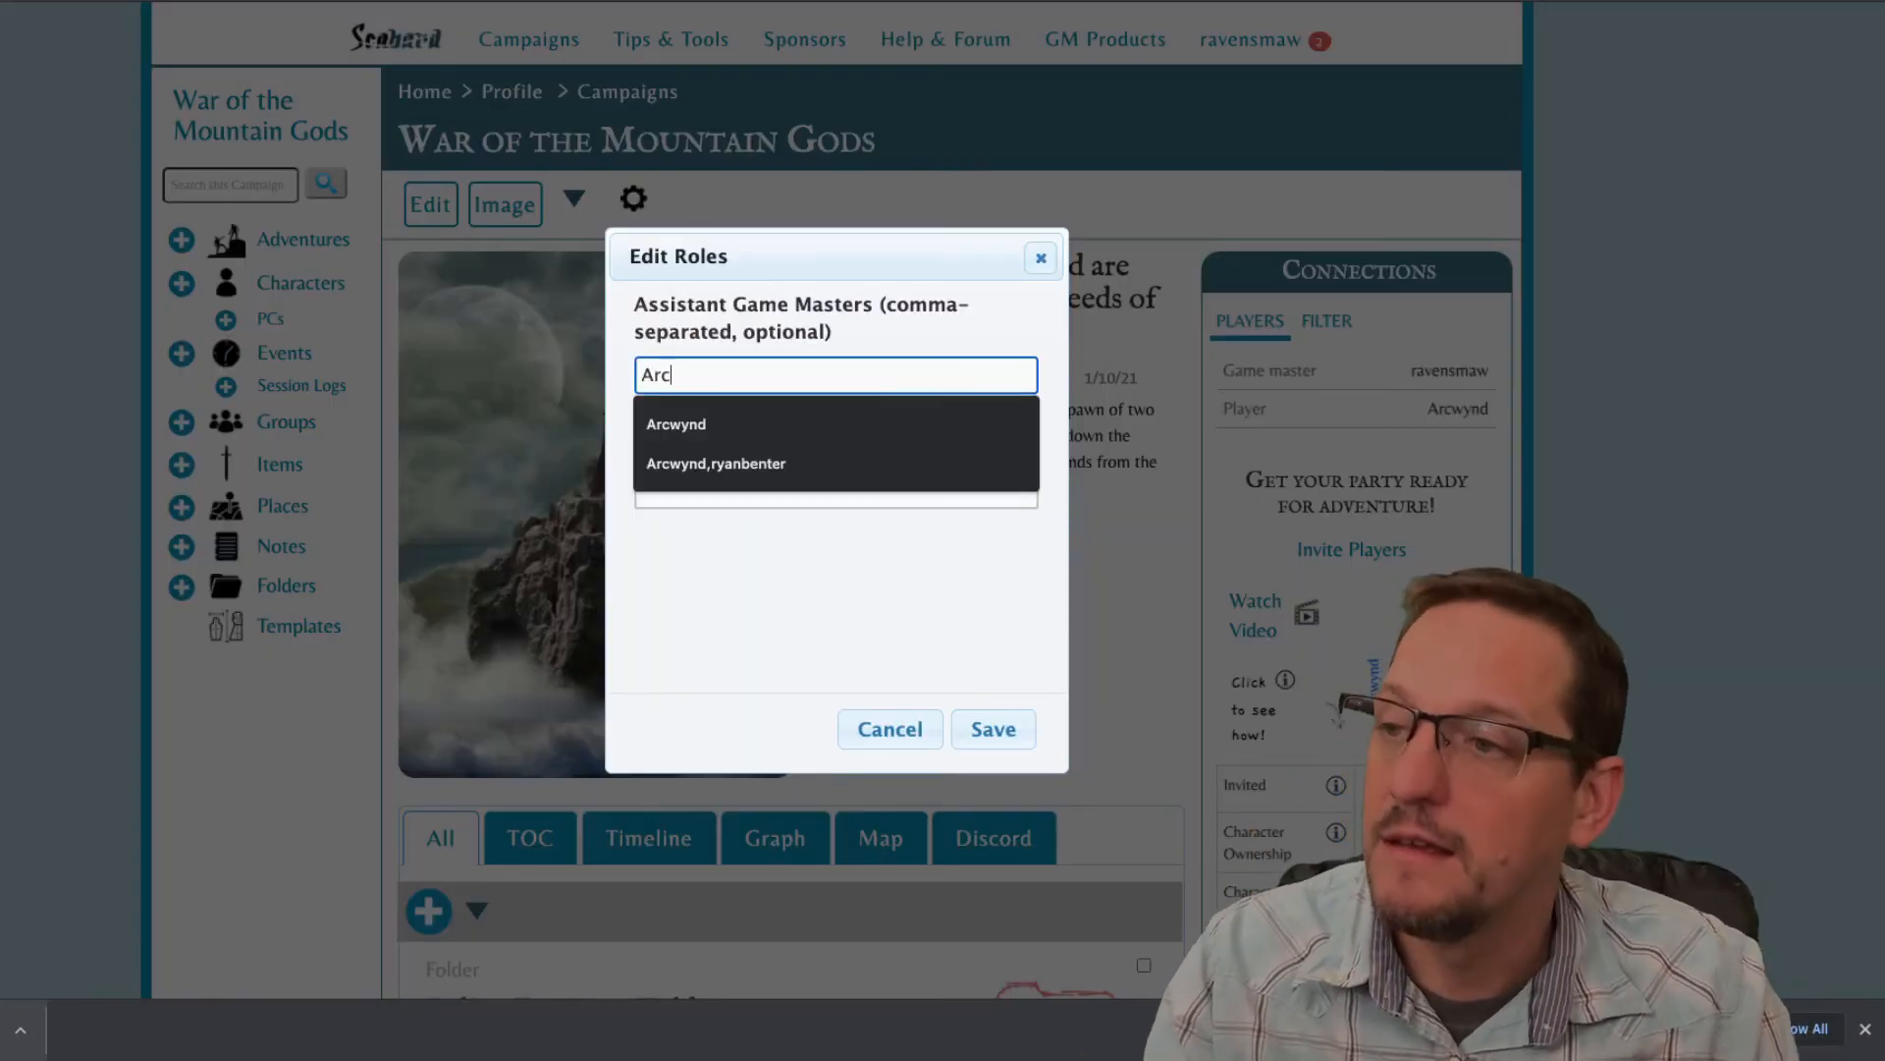
left_click(676, 424)
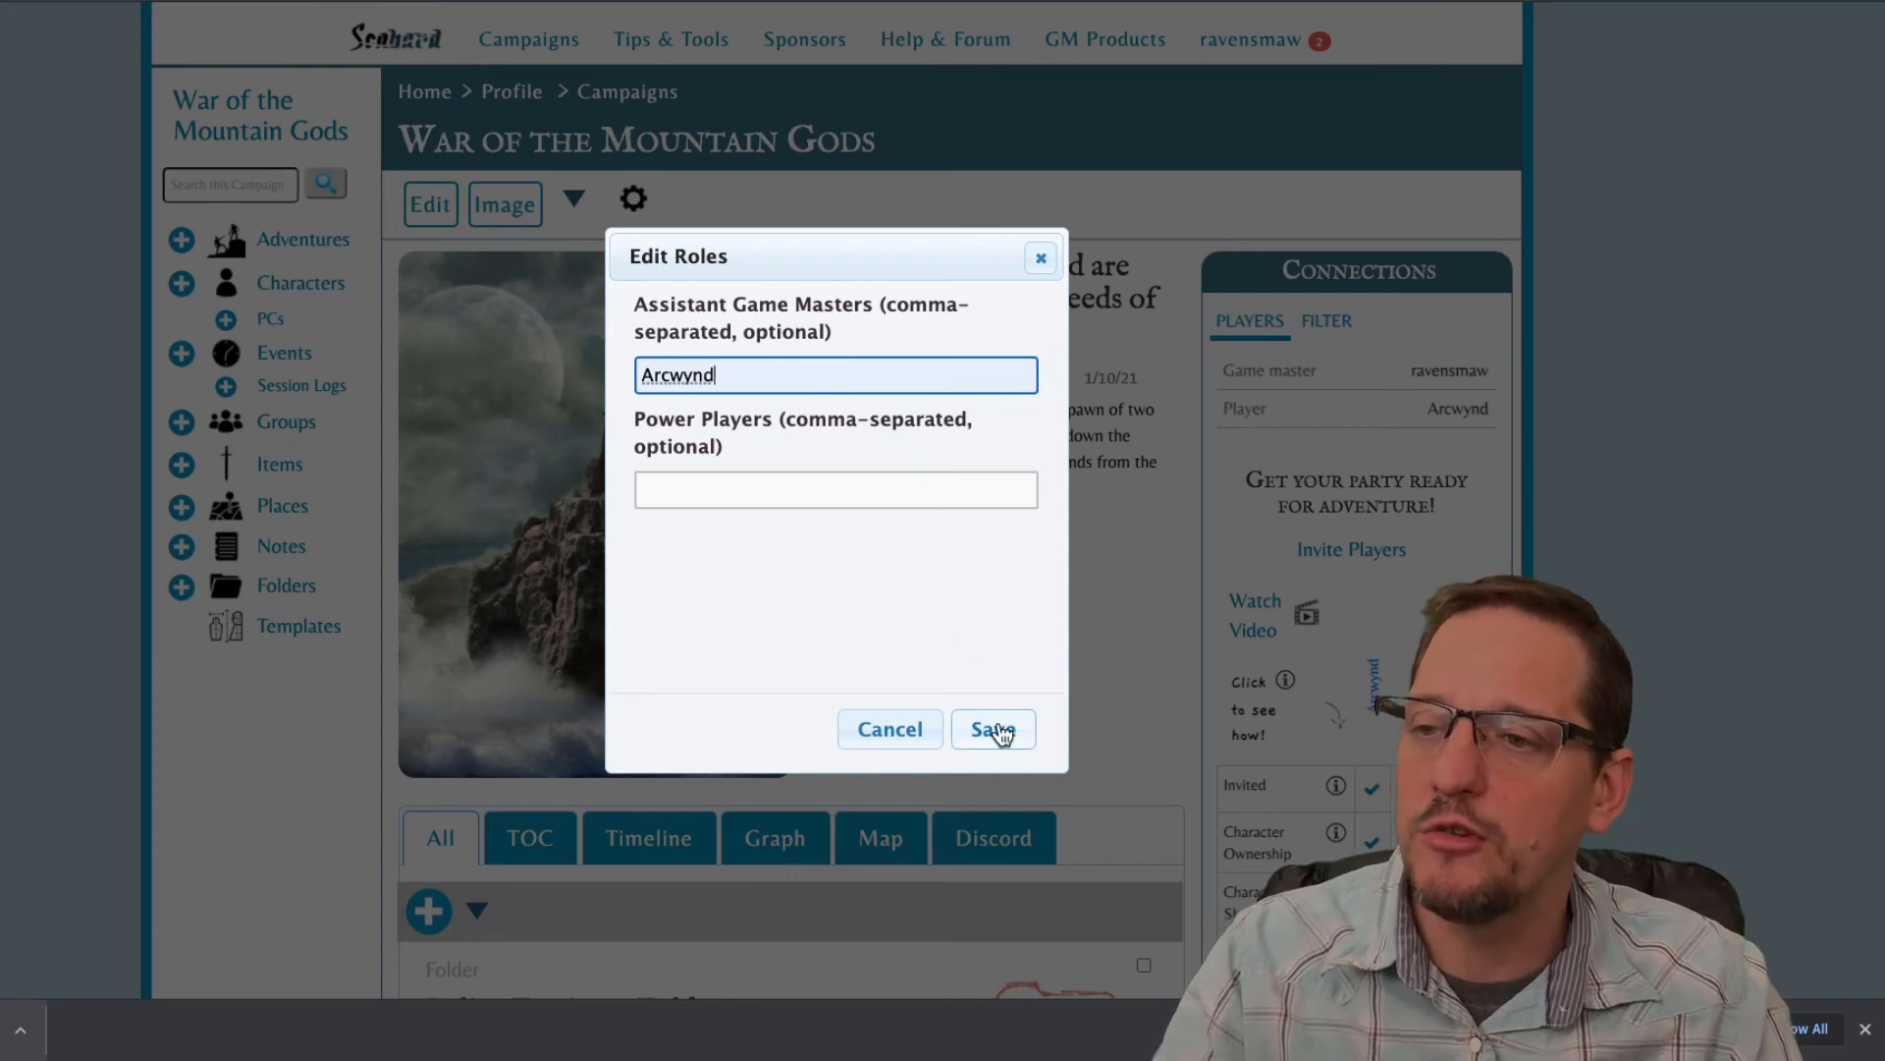
mouse_move(889, 728)
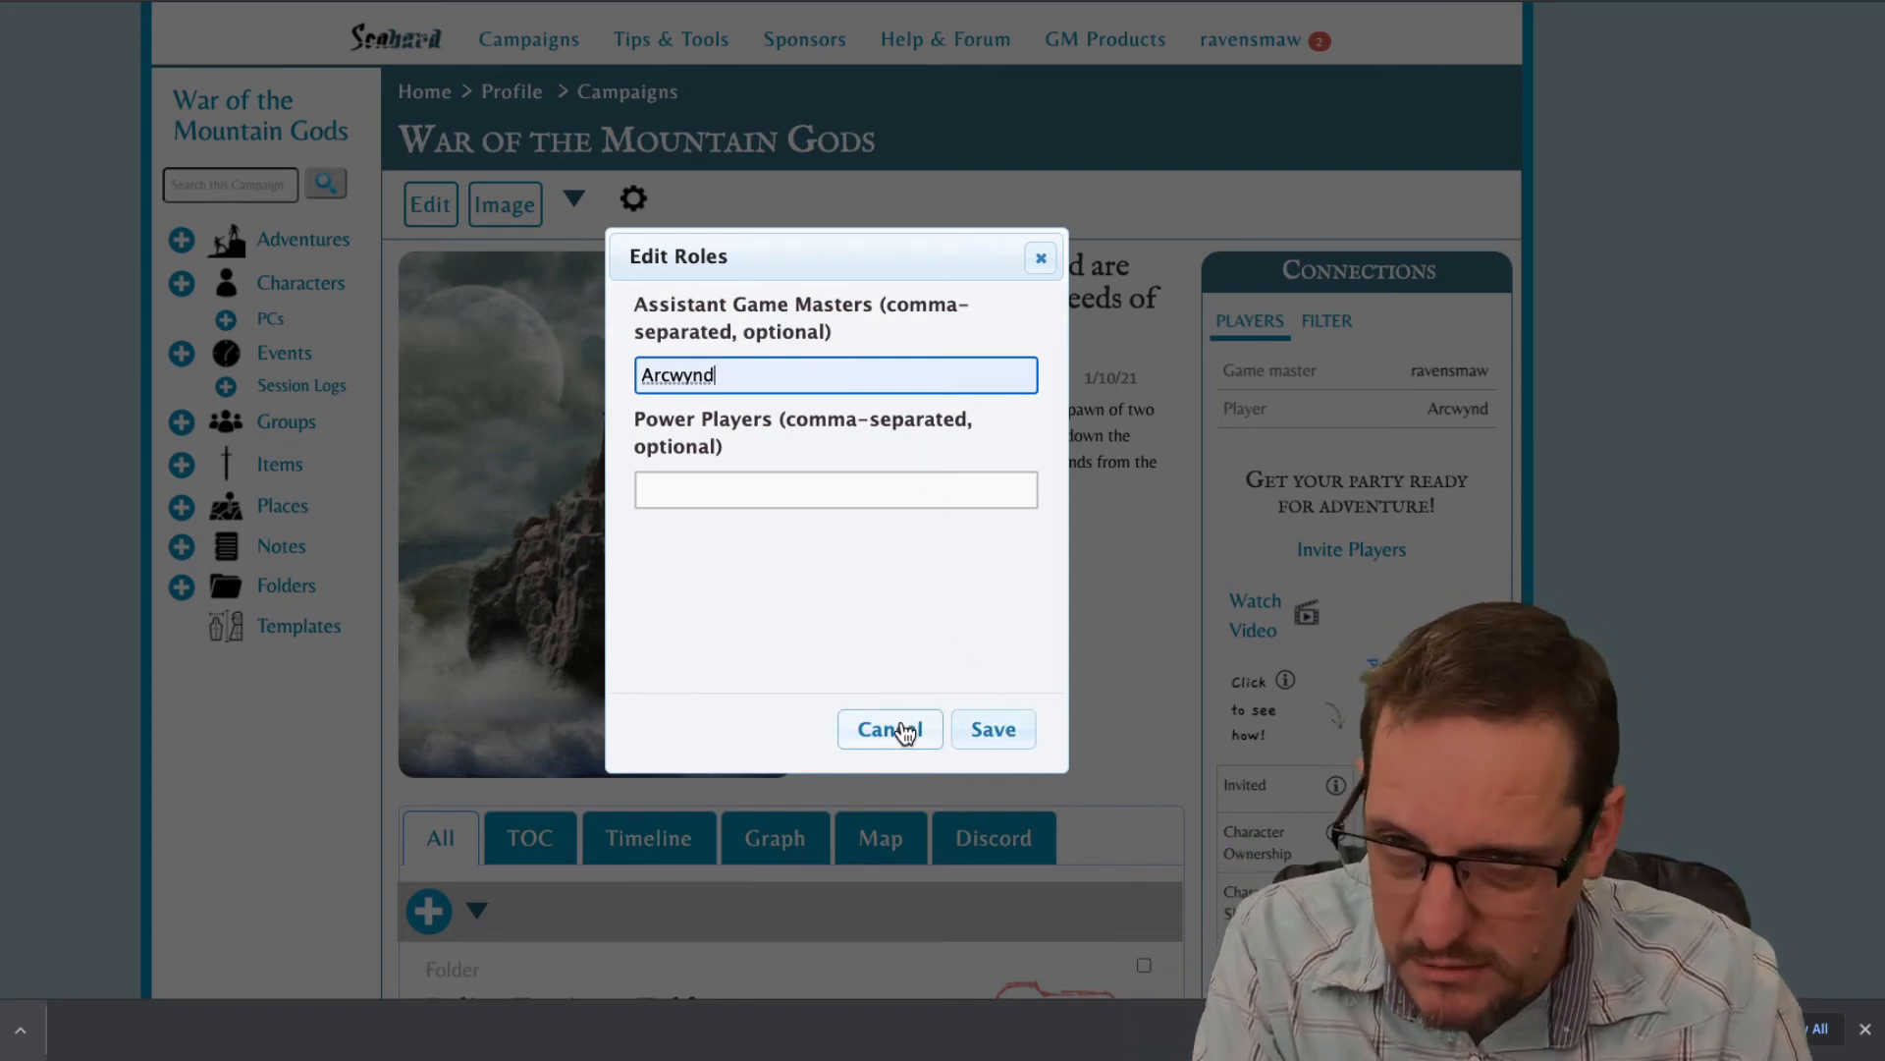
left_click(888, 729)
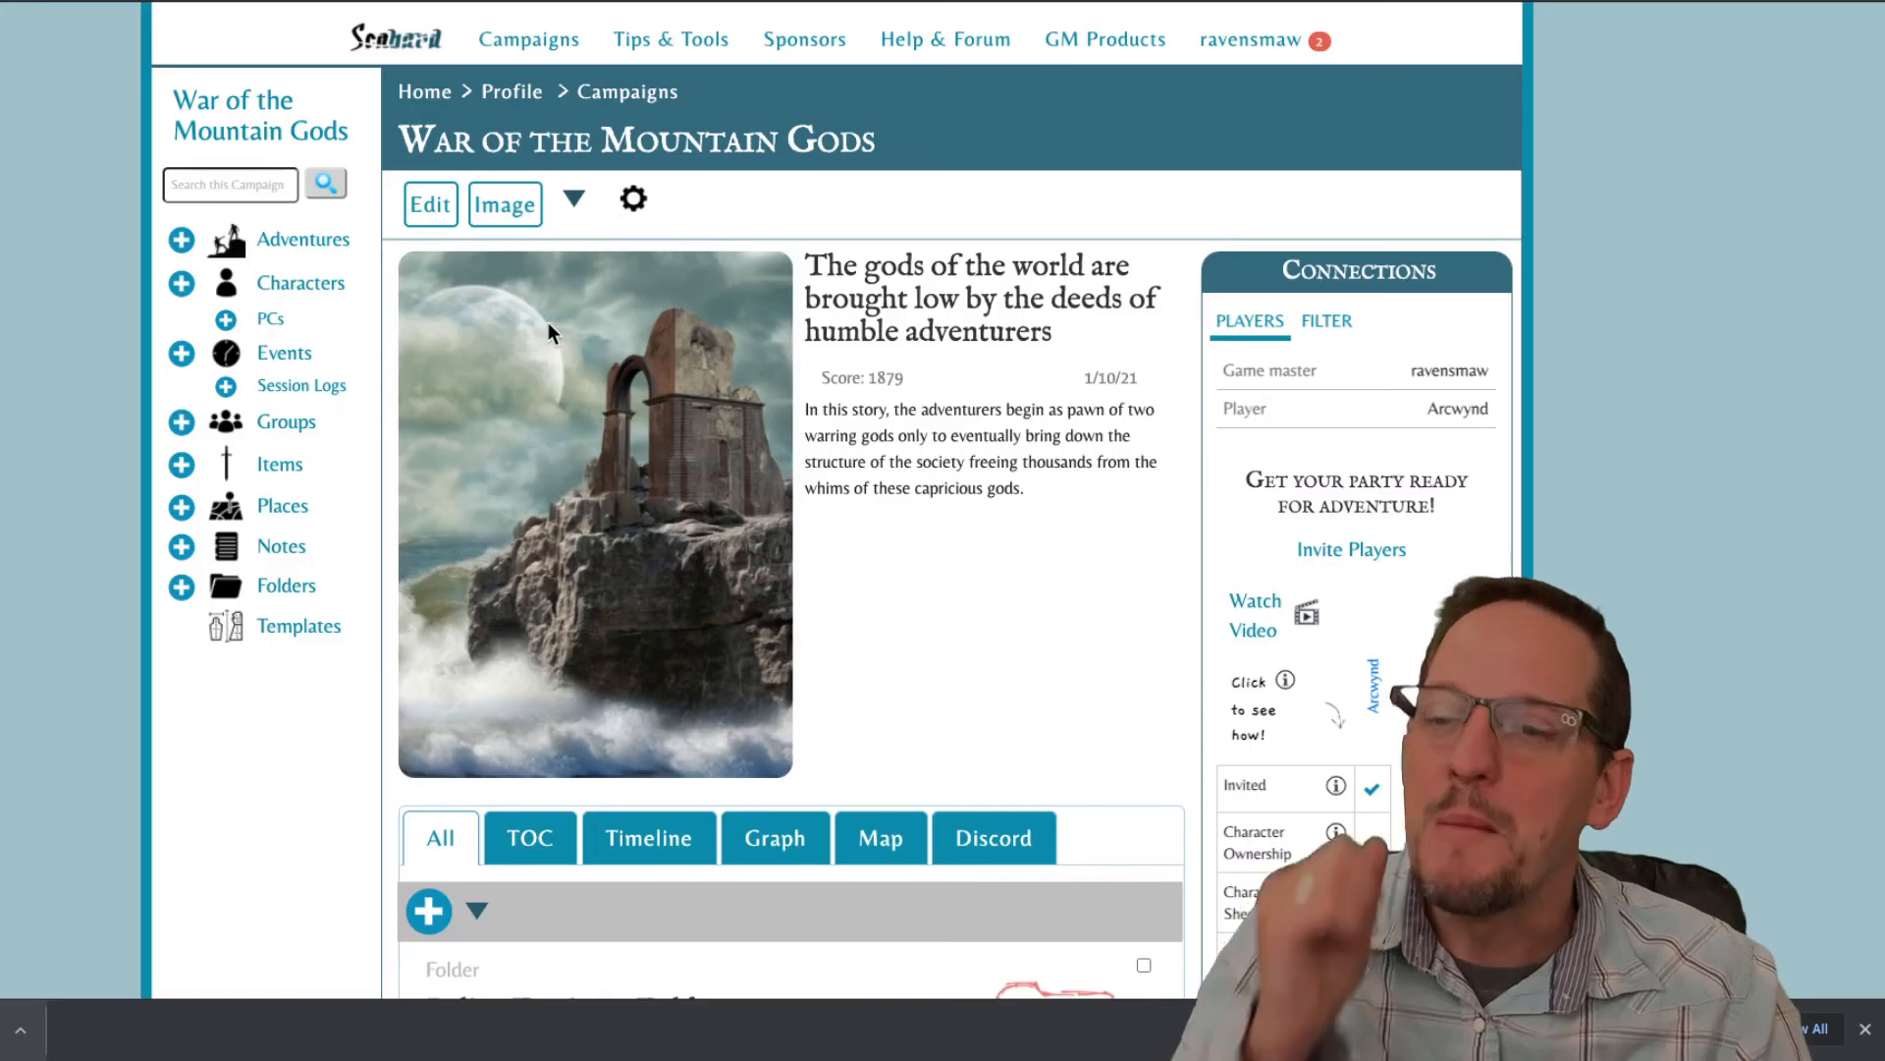
mouse_move(703, 379)
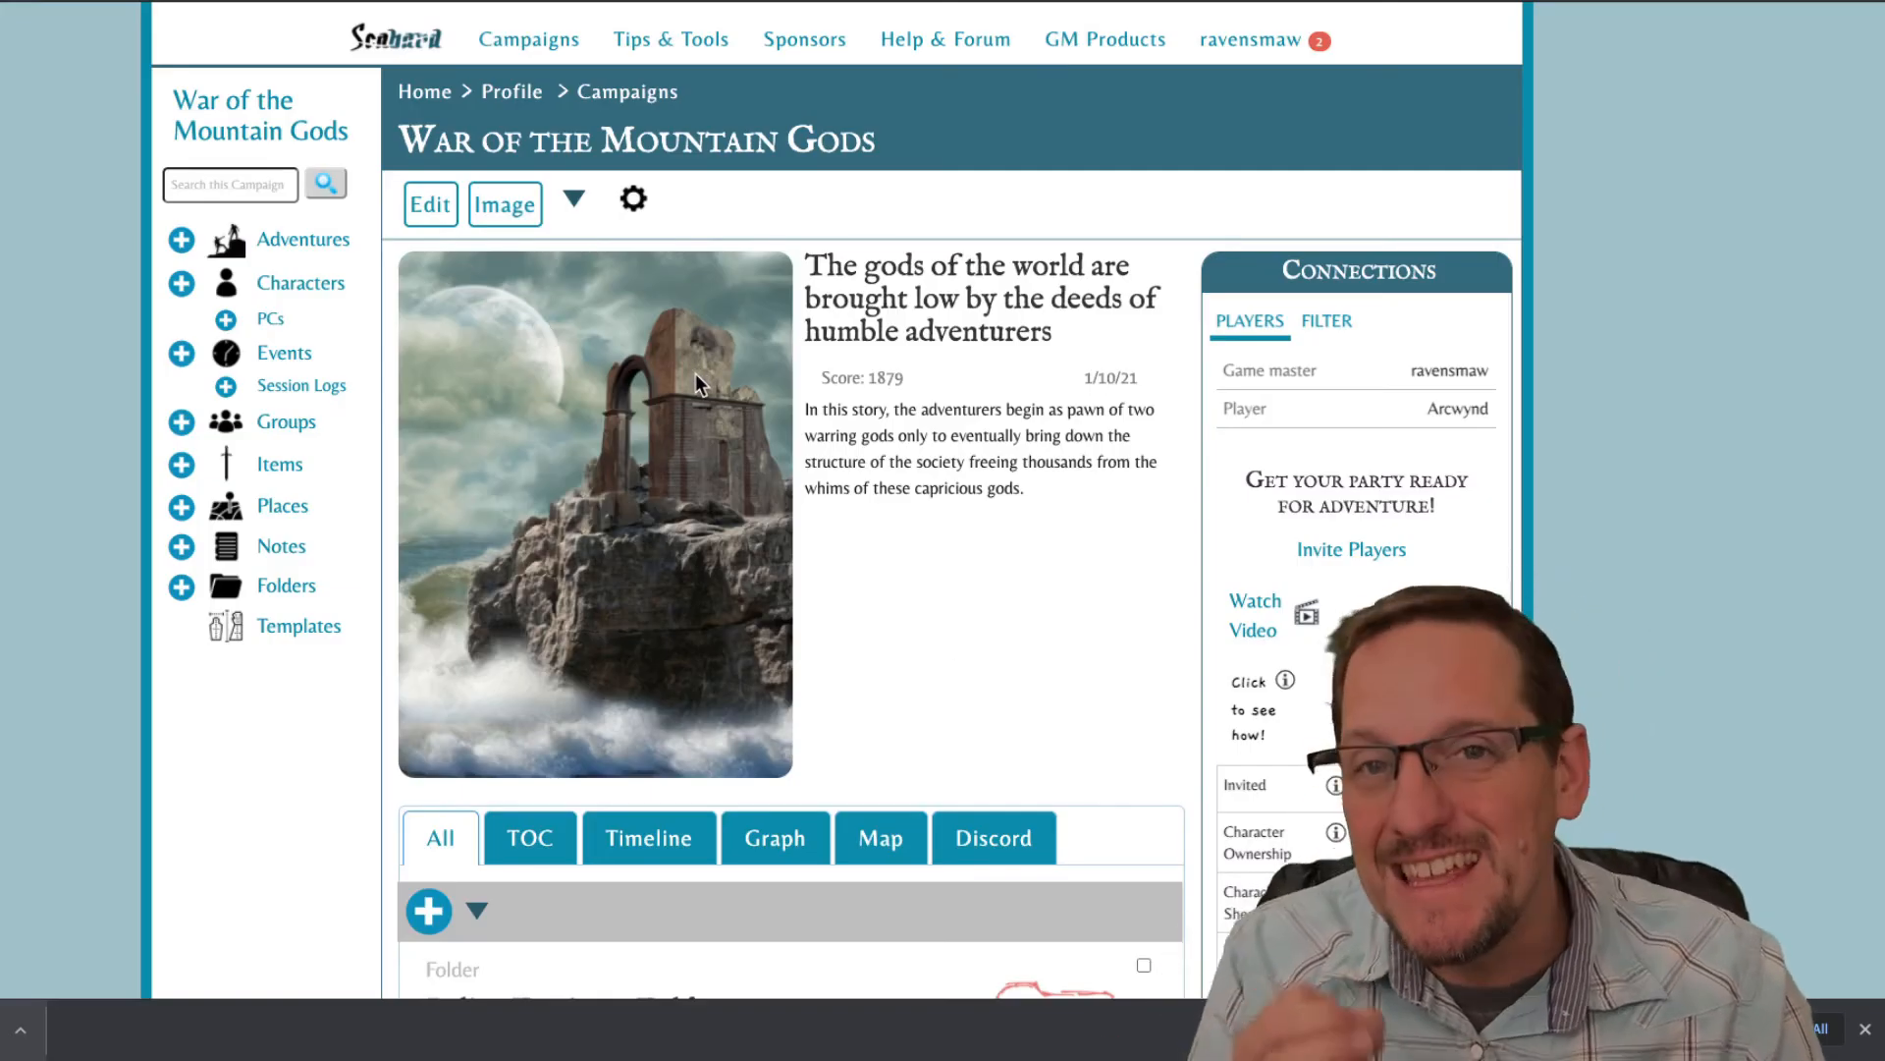
Open the Belian Faction folder, expand Read More to show Secrets, and open its gear options.
scroll("down", 3)
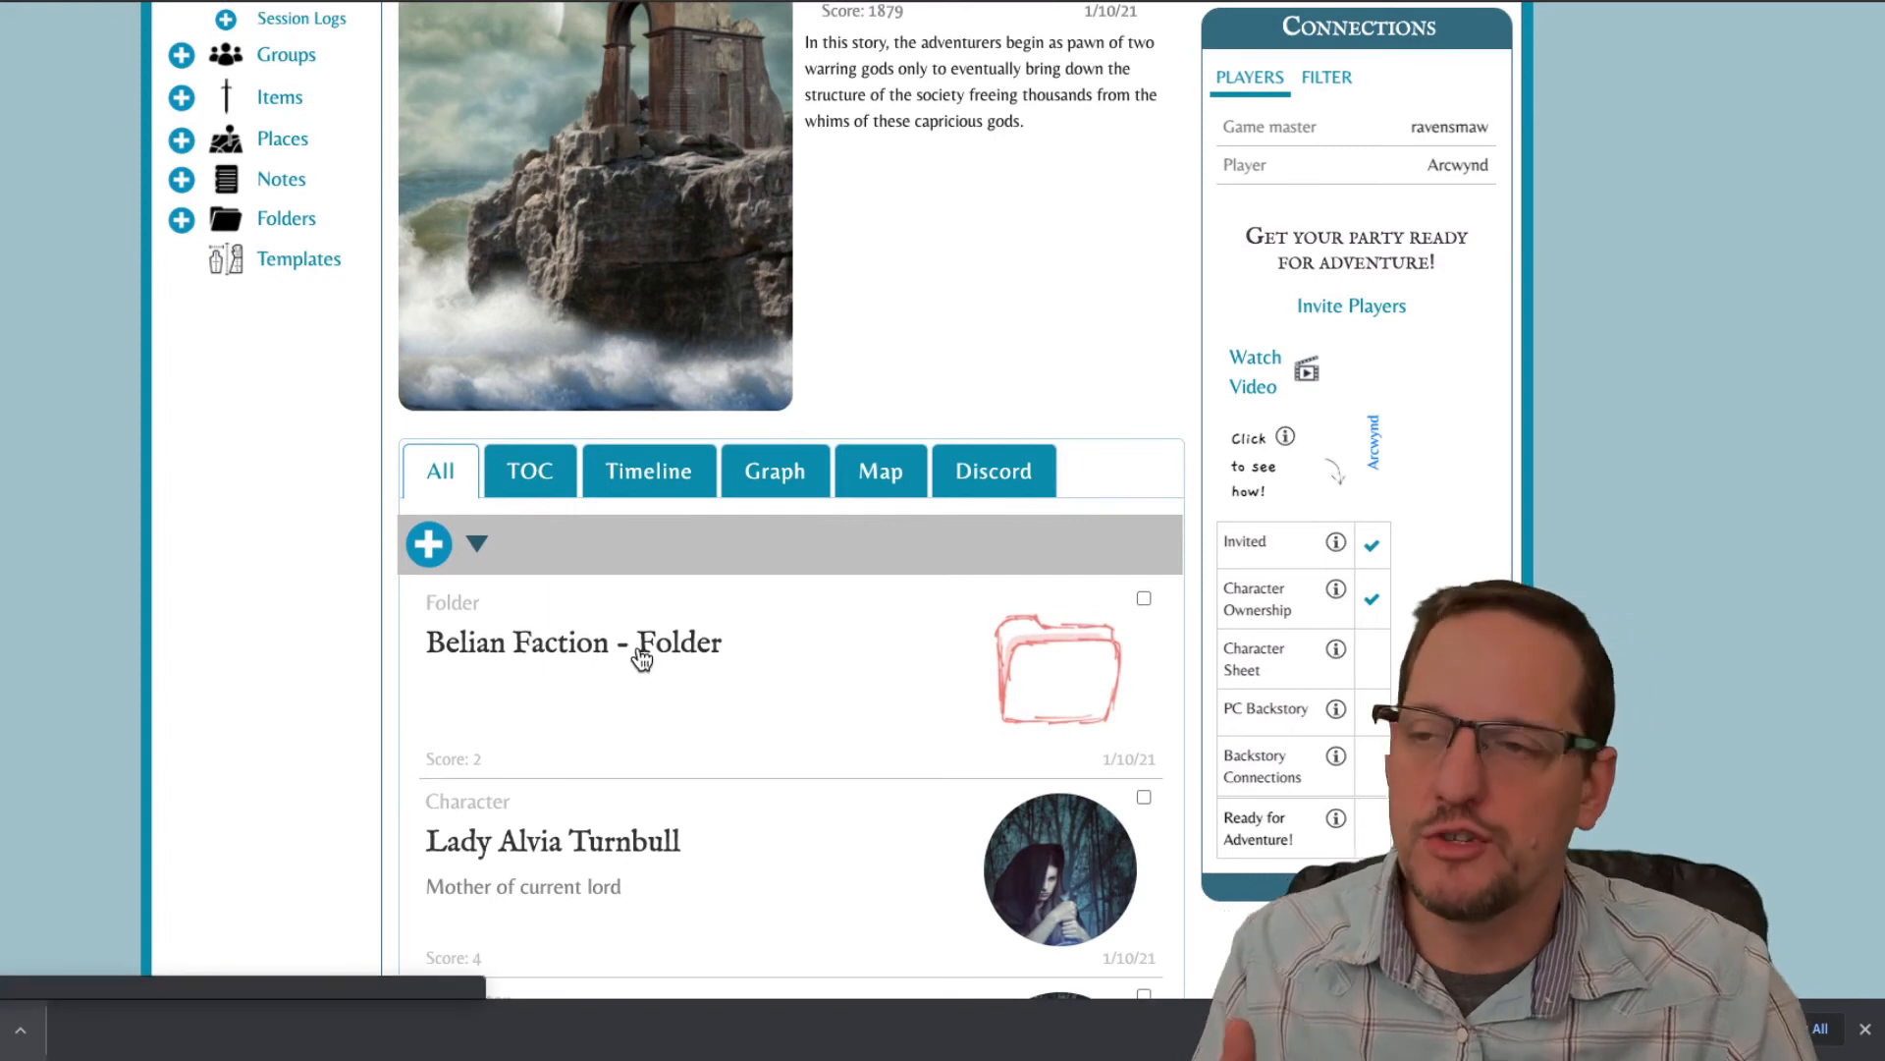
left_click(574, 642)
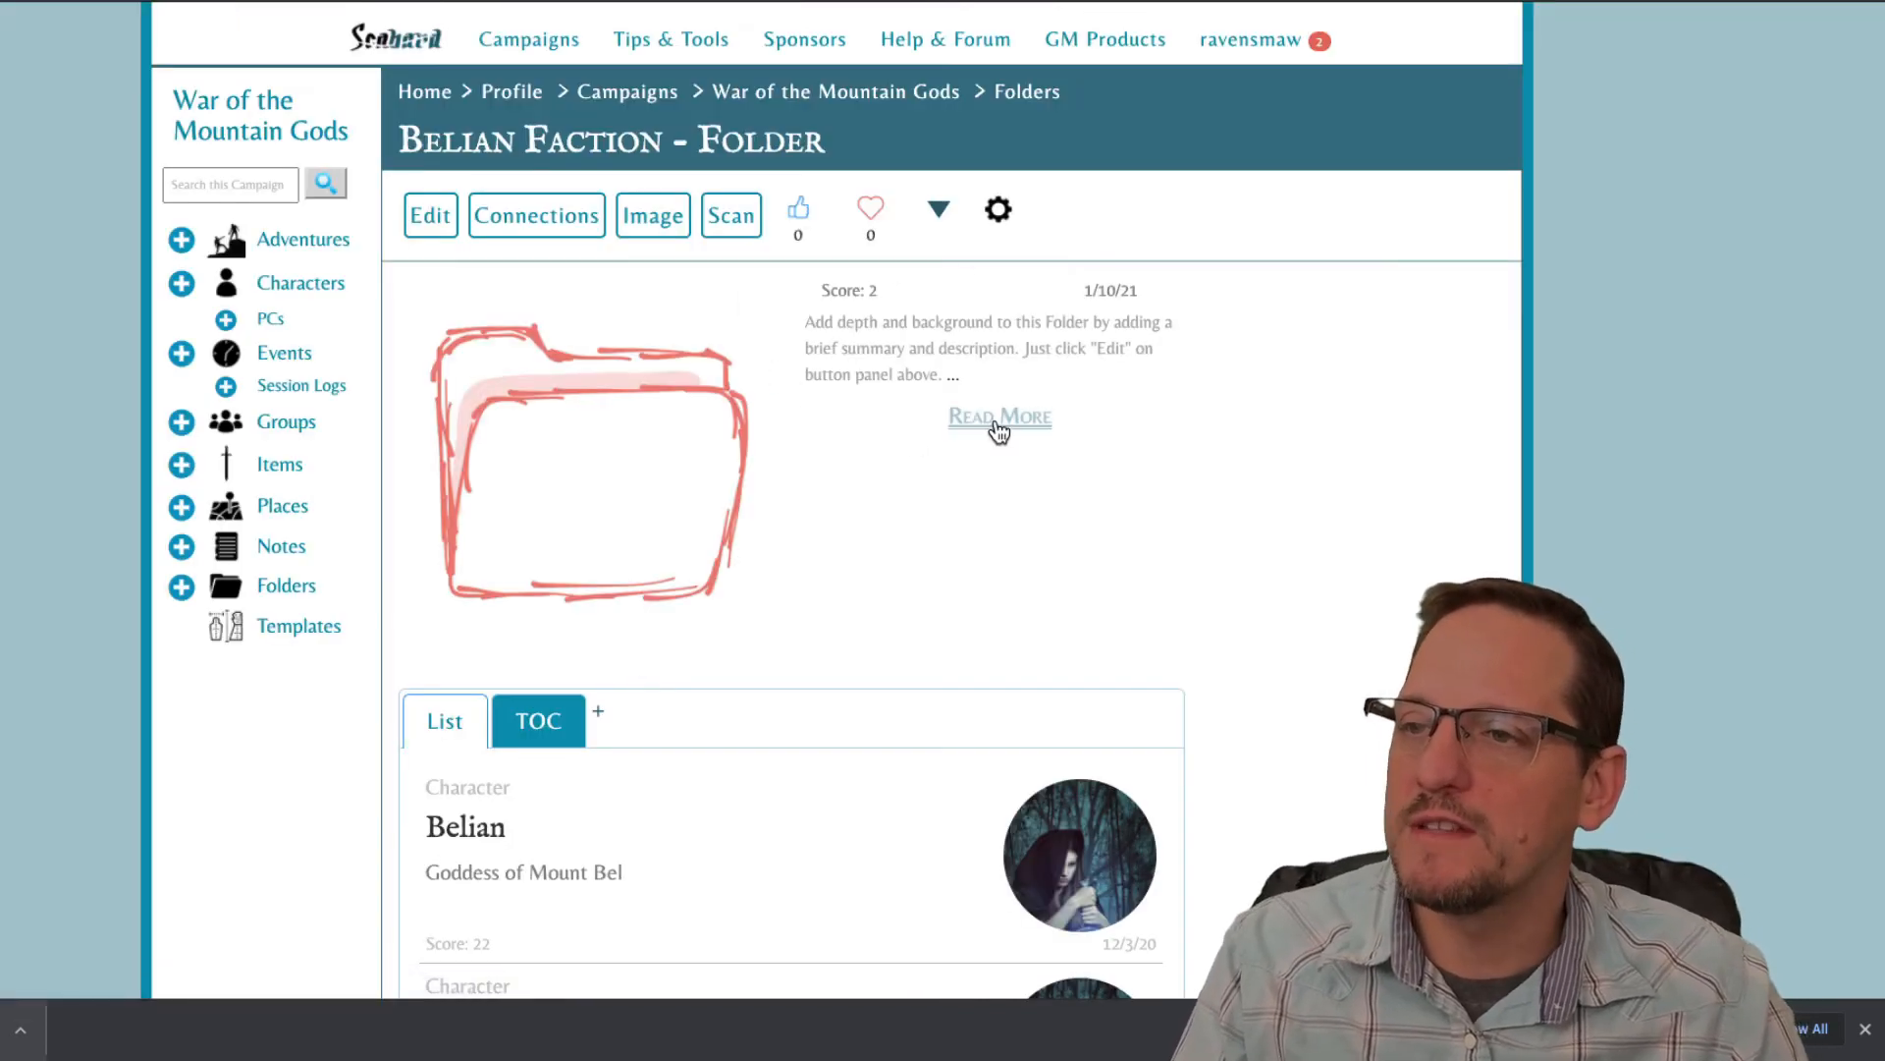
left_click(998, 416)
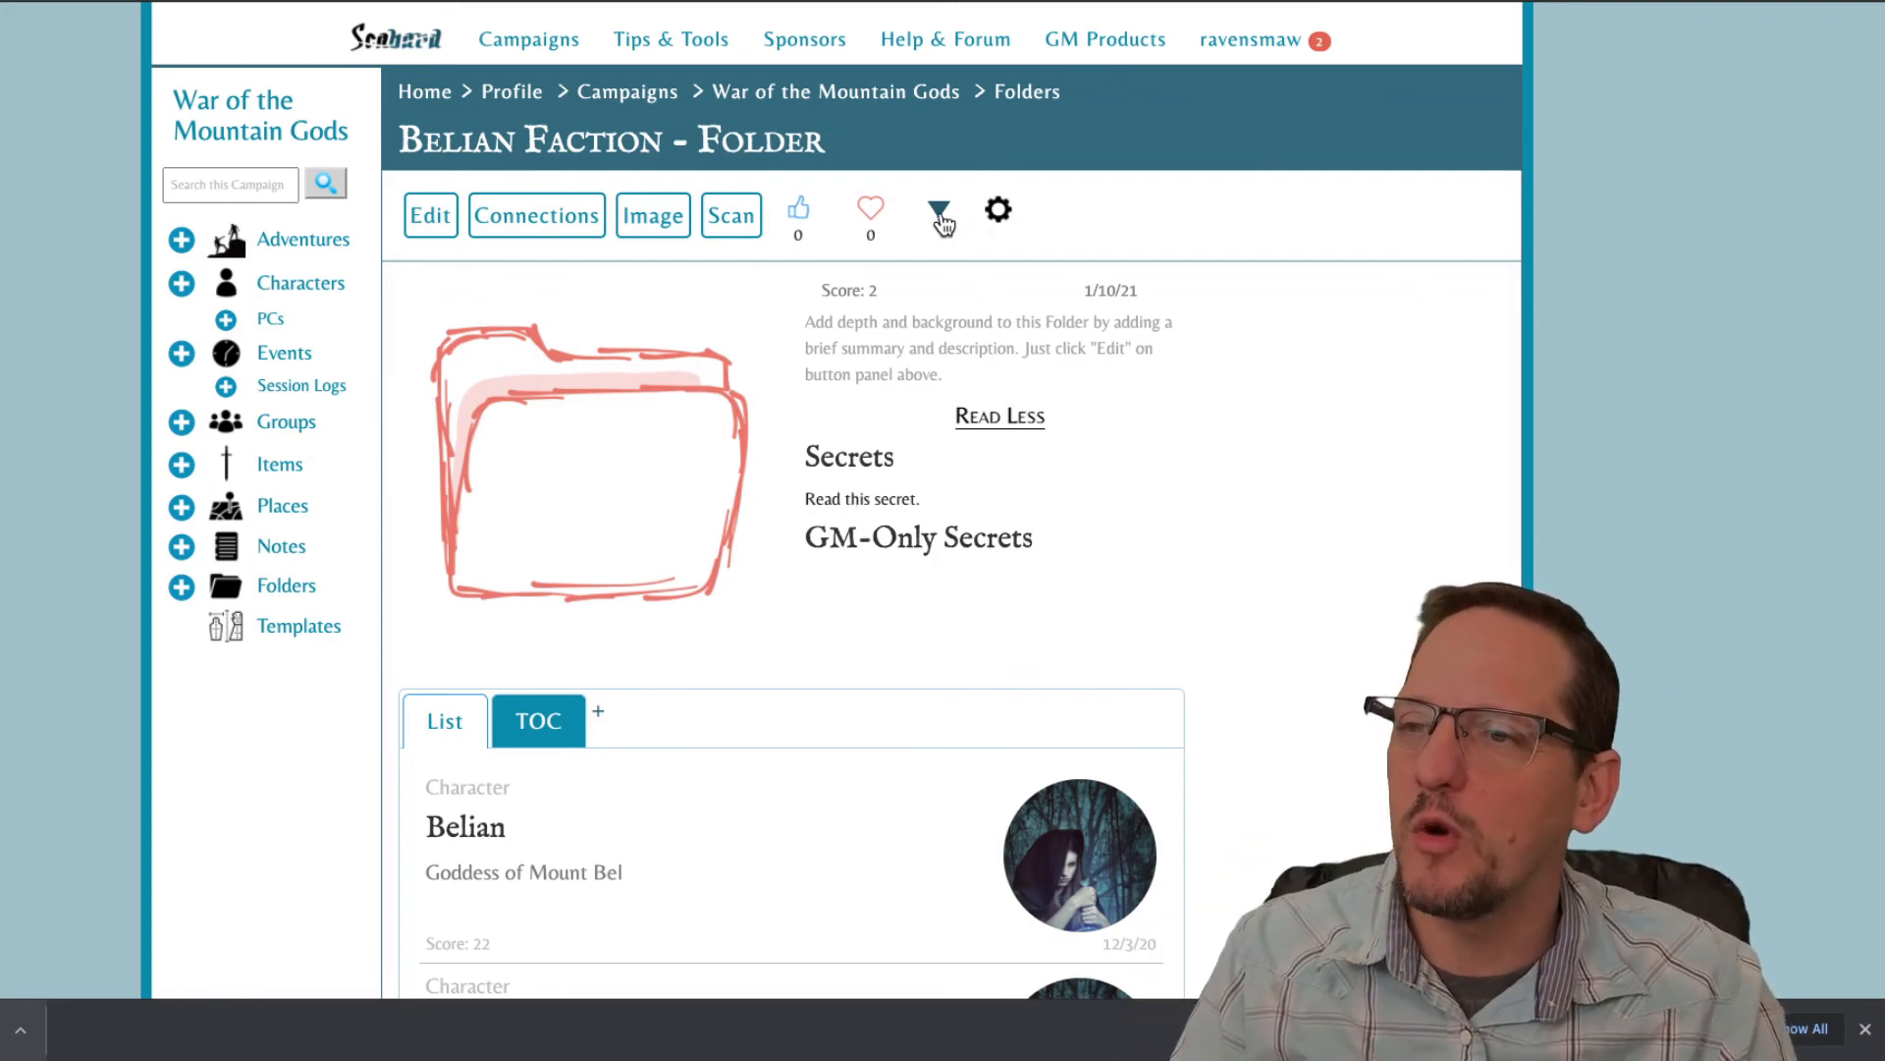
left_click(997, 209)
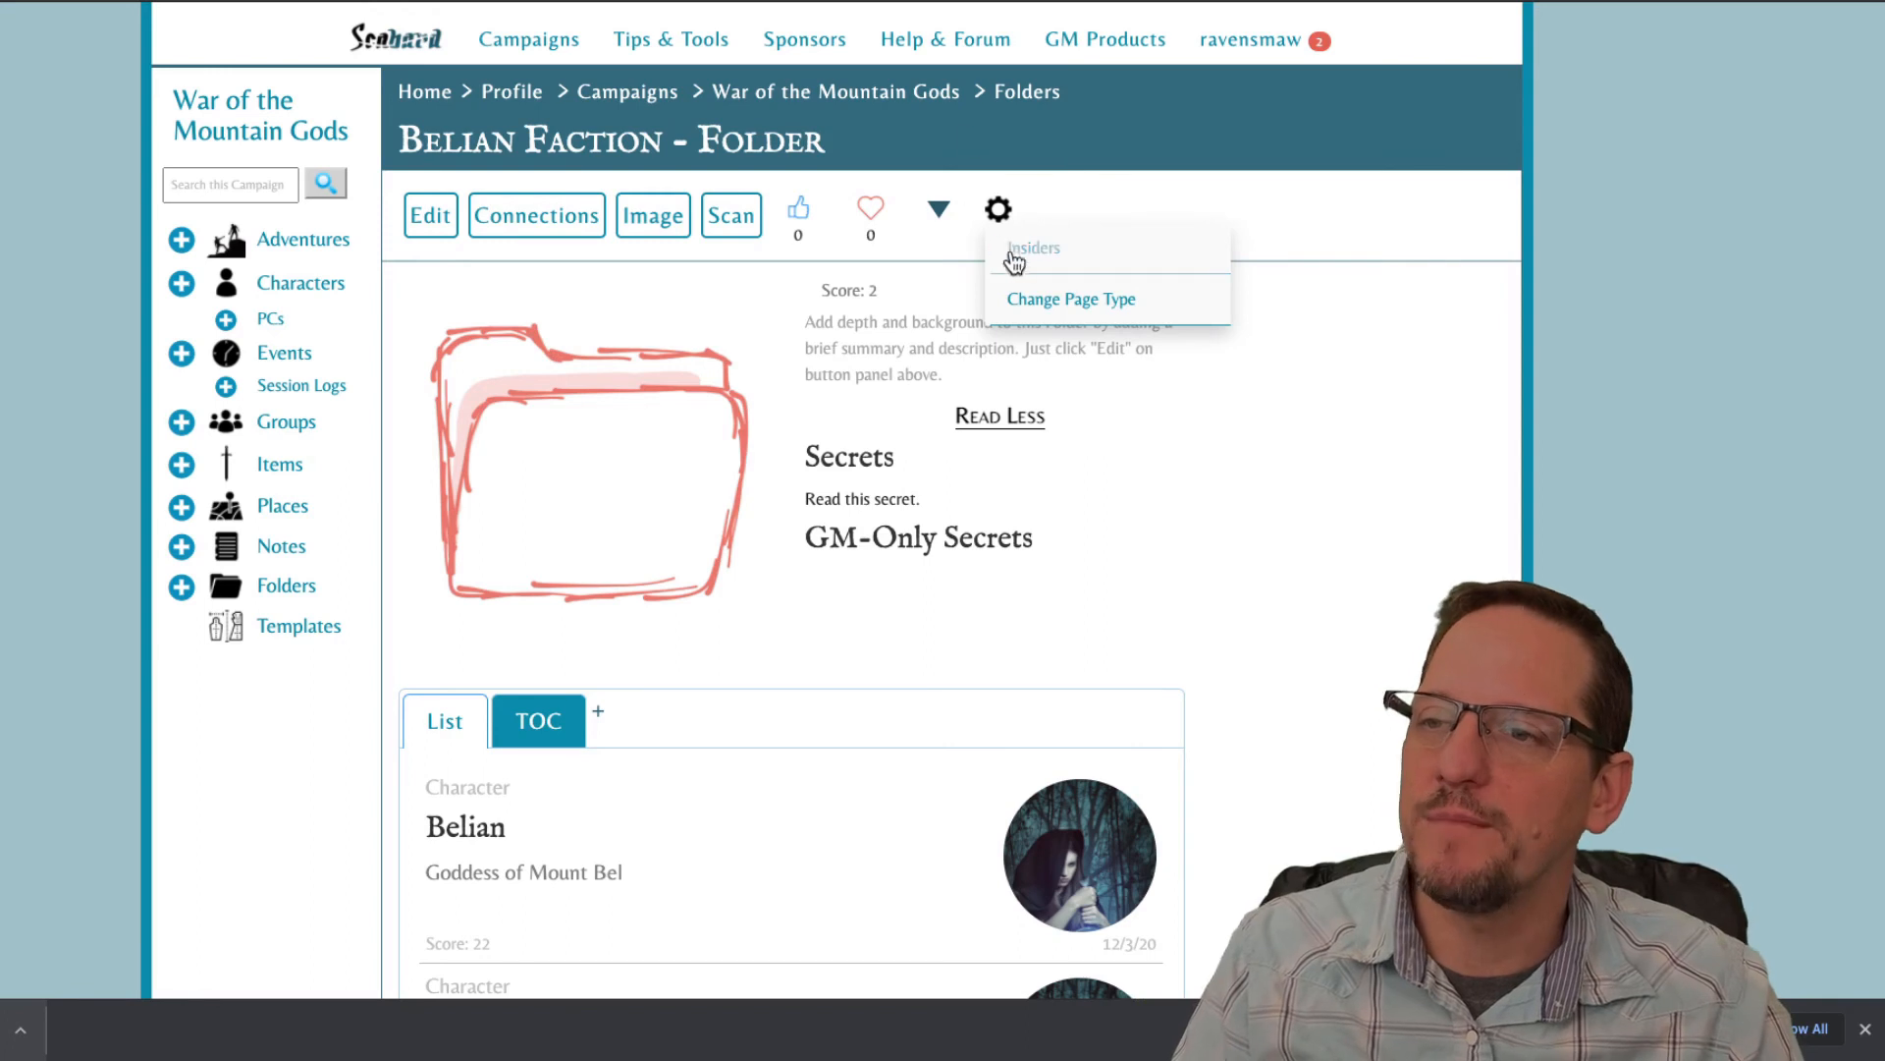
Save Arcwynd as a Belian Faction Insider, then reopen the Insiders list to verify.
left_click(1032, 248)
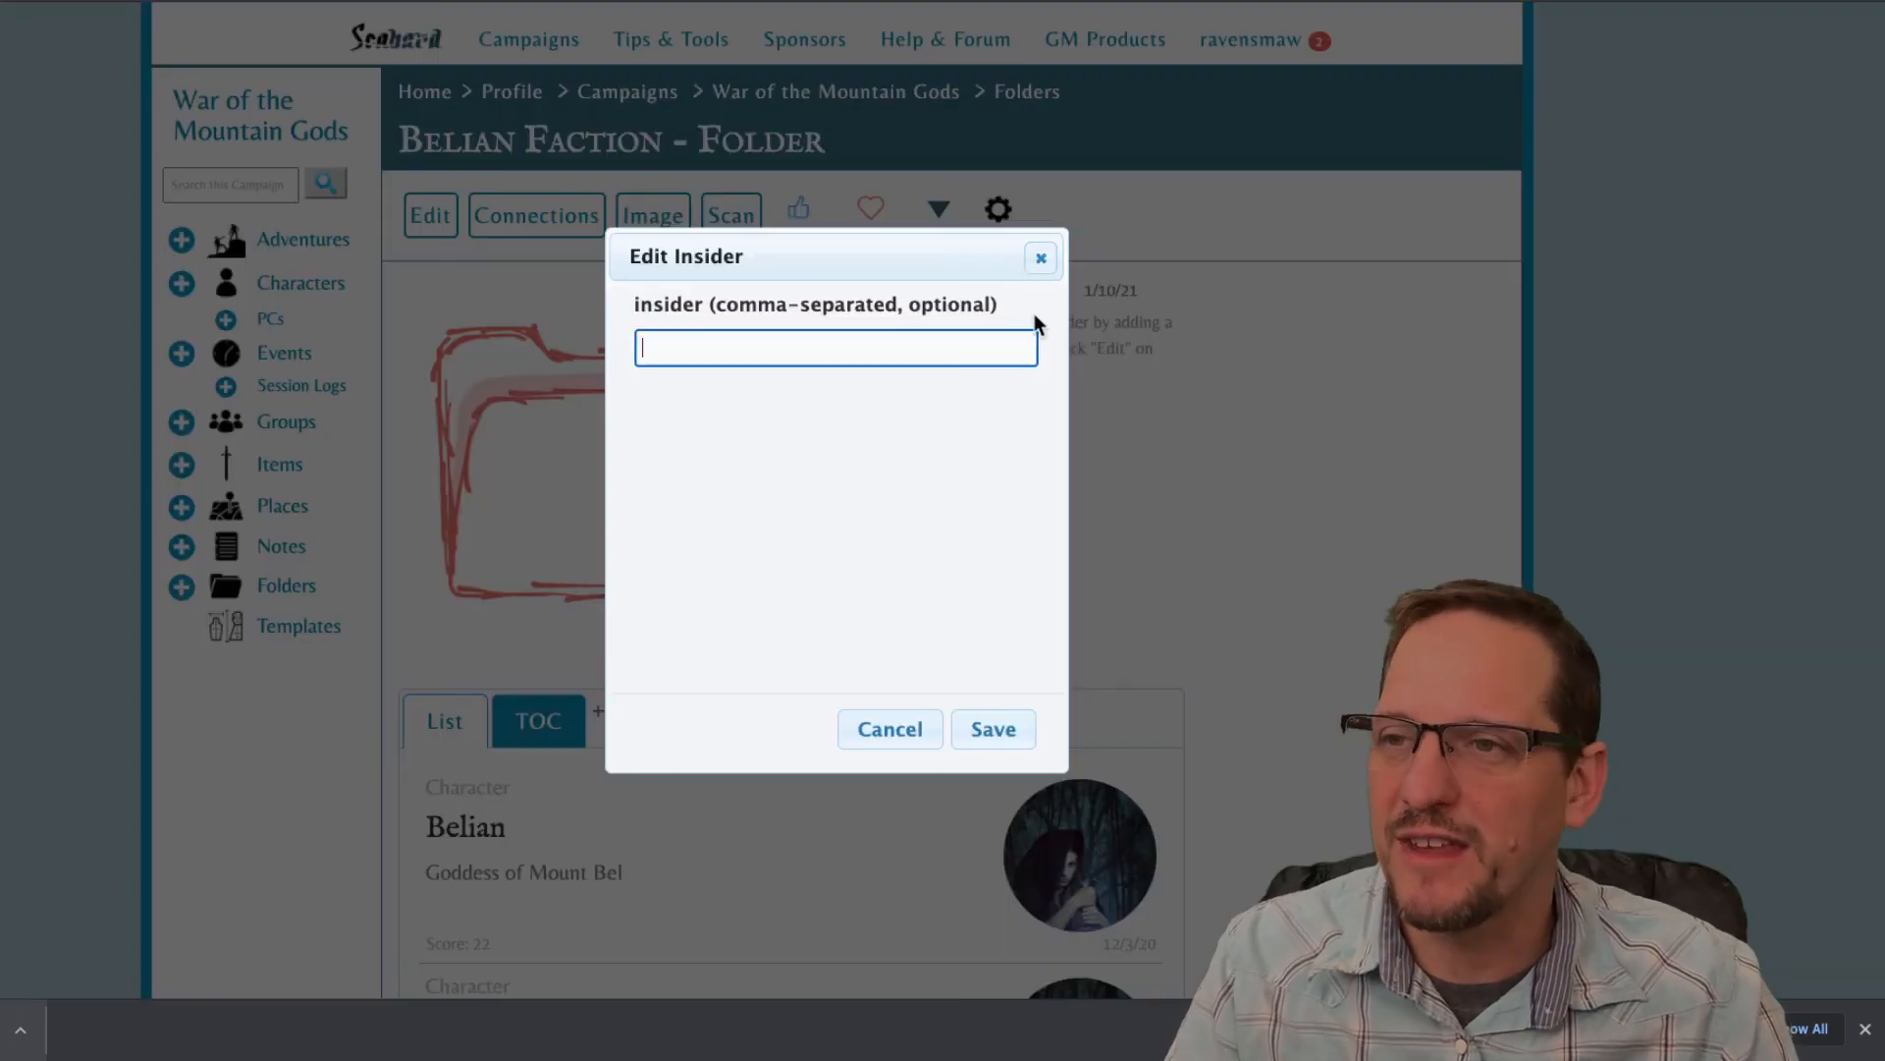
type("Arc")
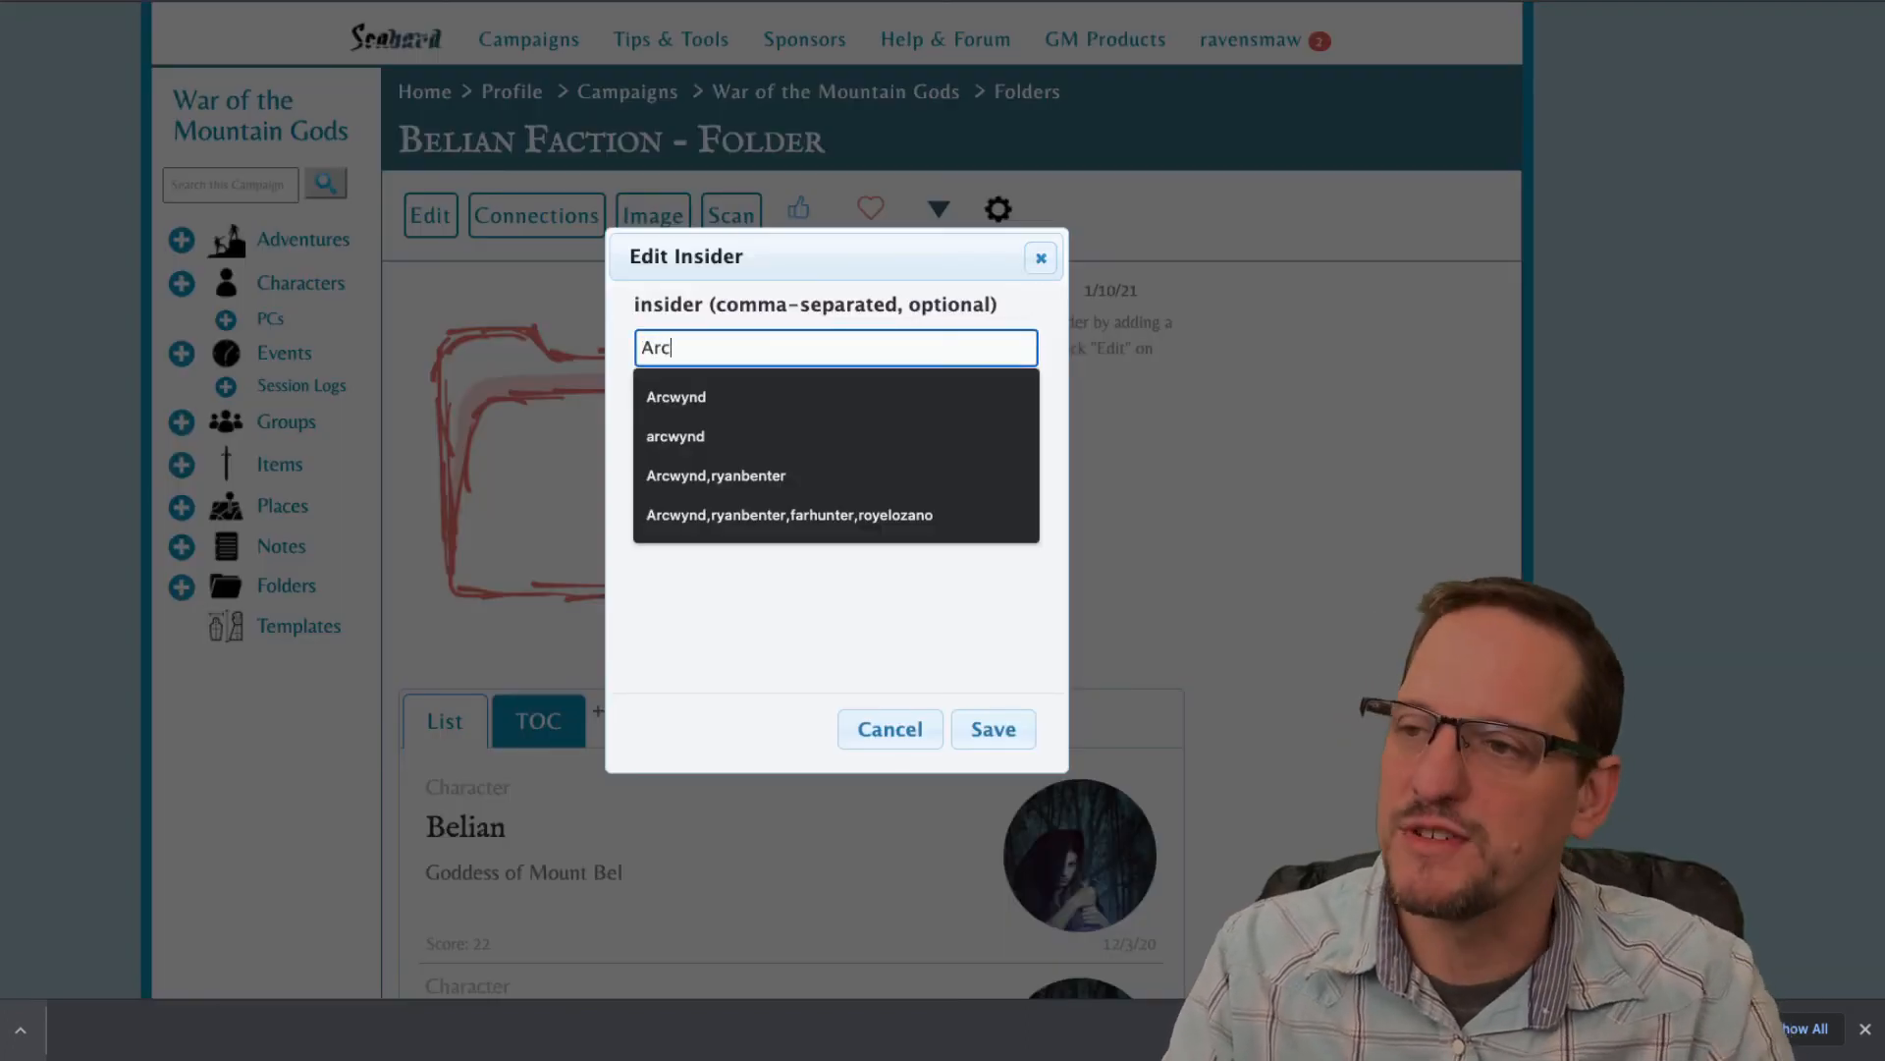
left_click(675, 396)
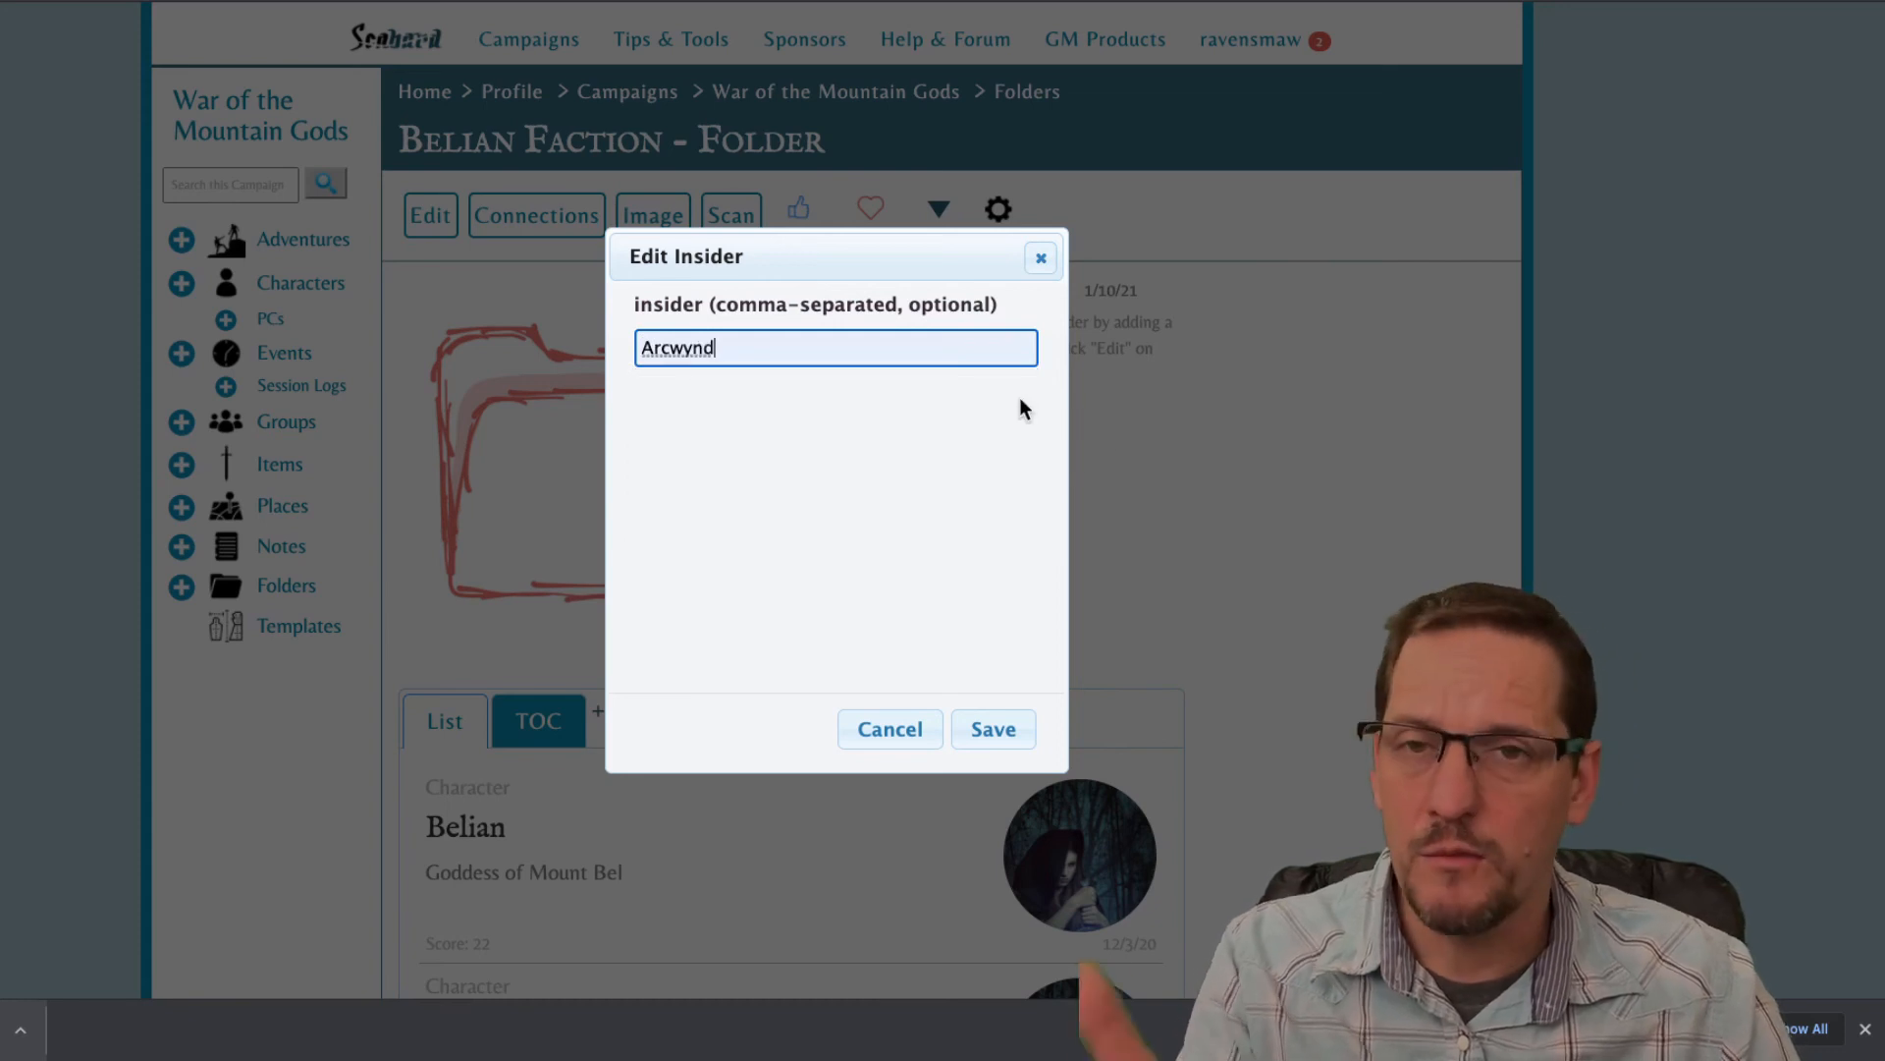
mouse_move(1011, 674)
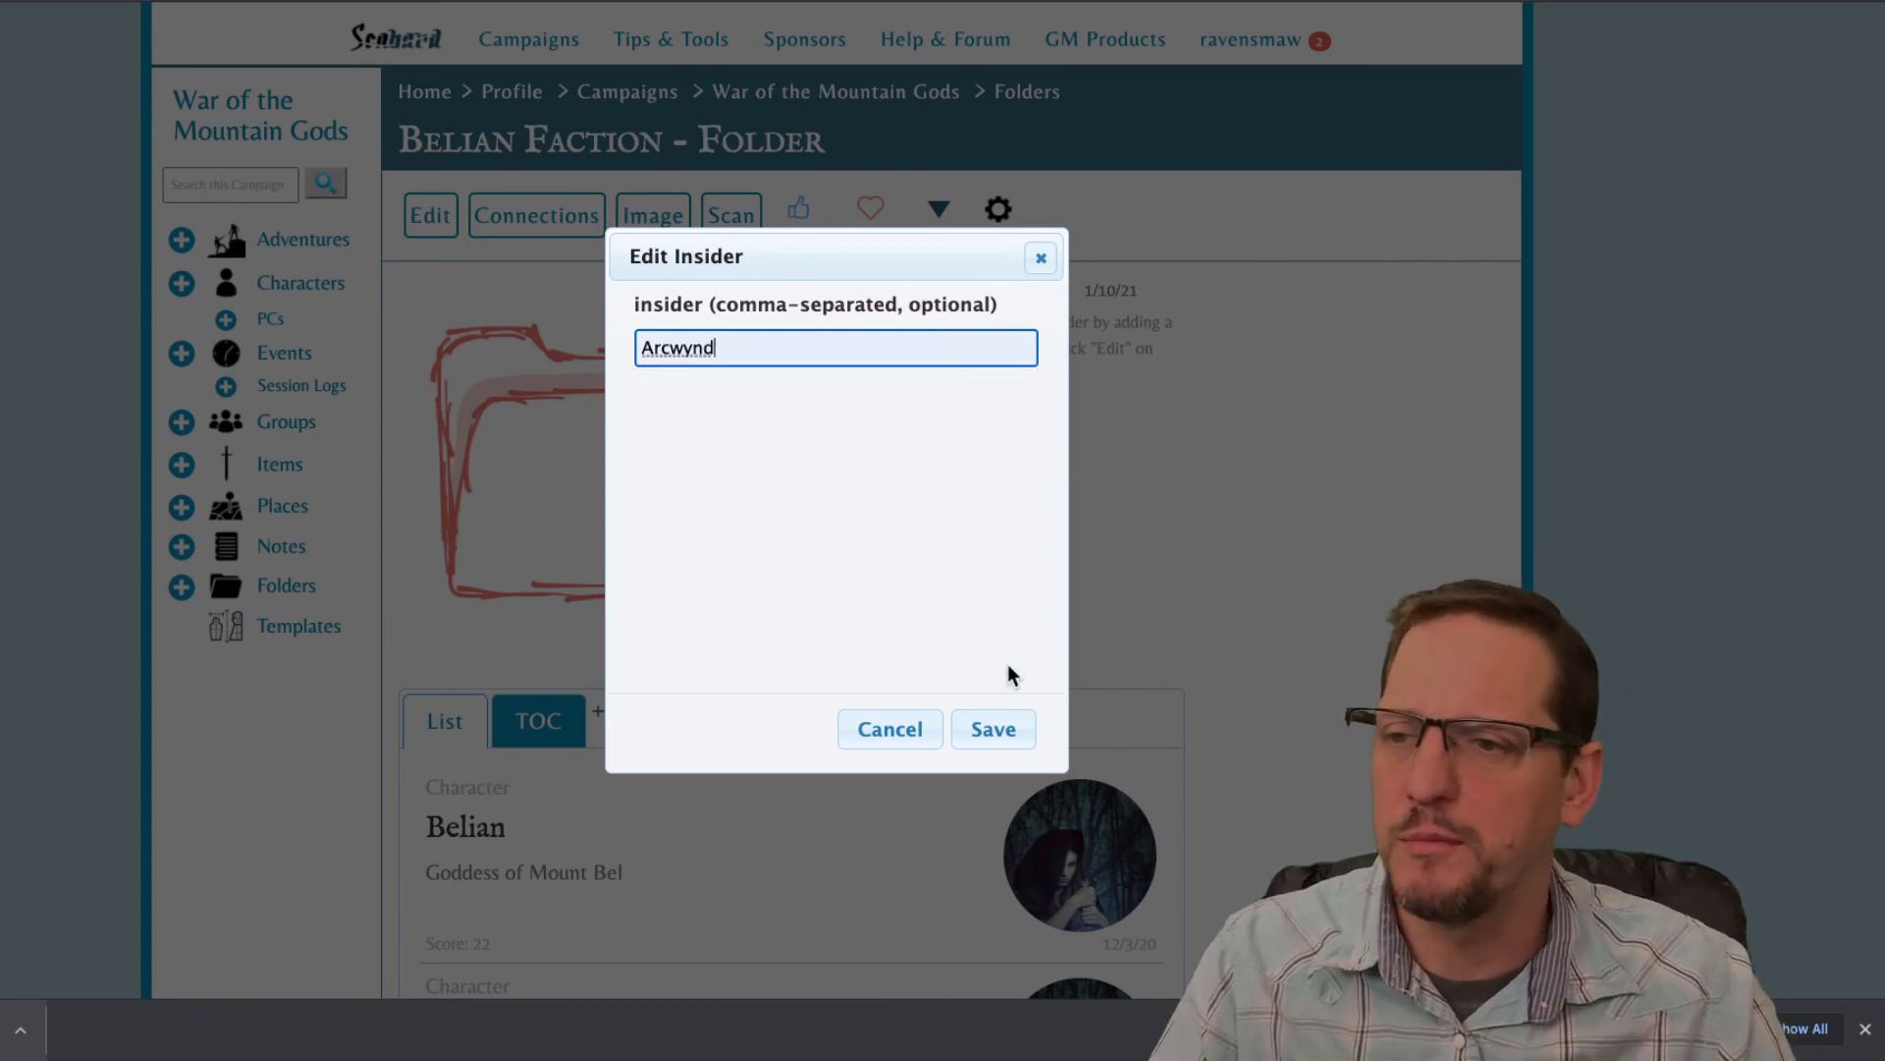
left_click(991, 729)
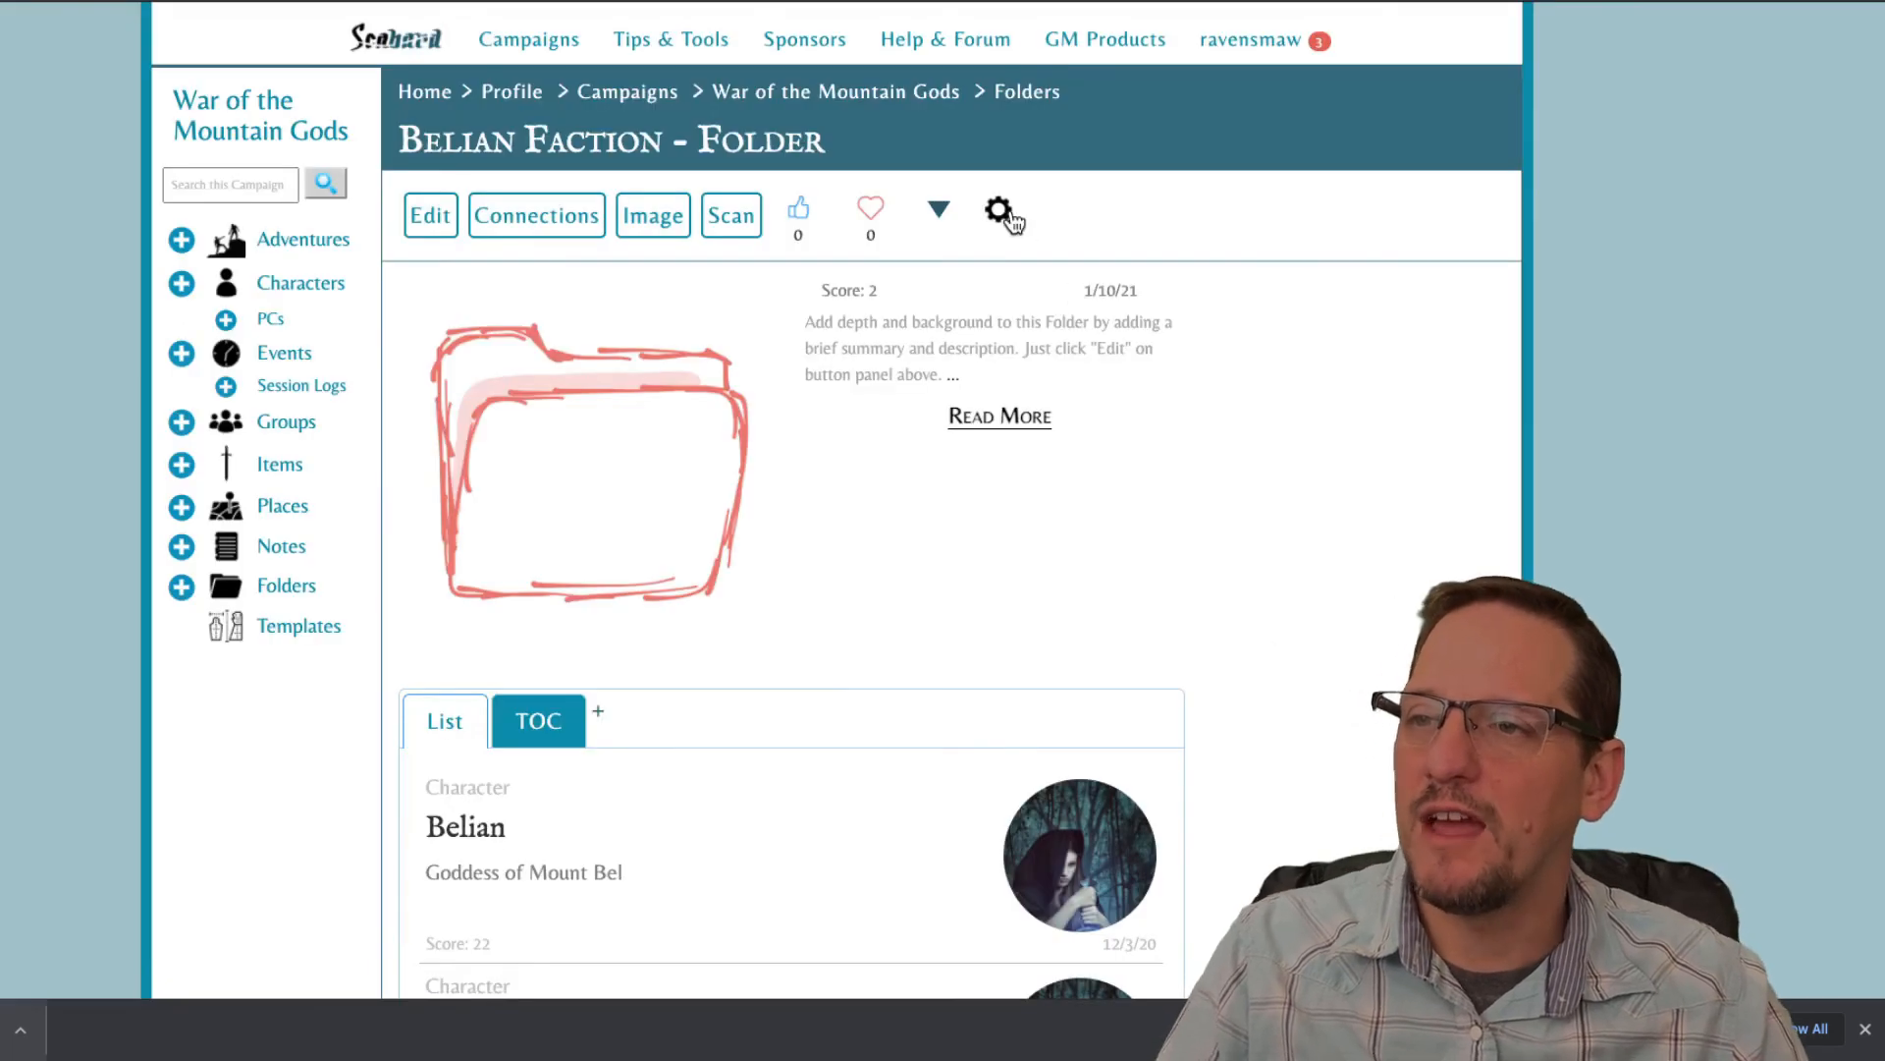
left_click(999, 210)
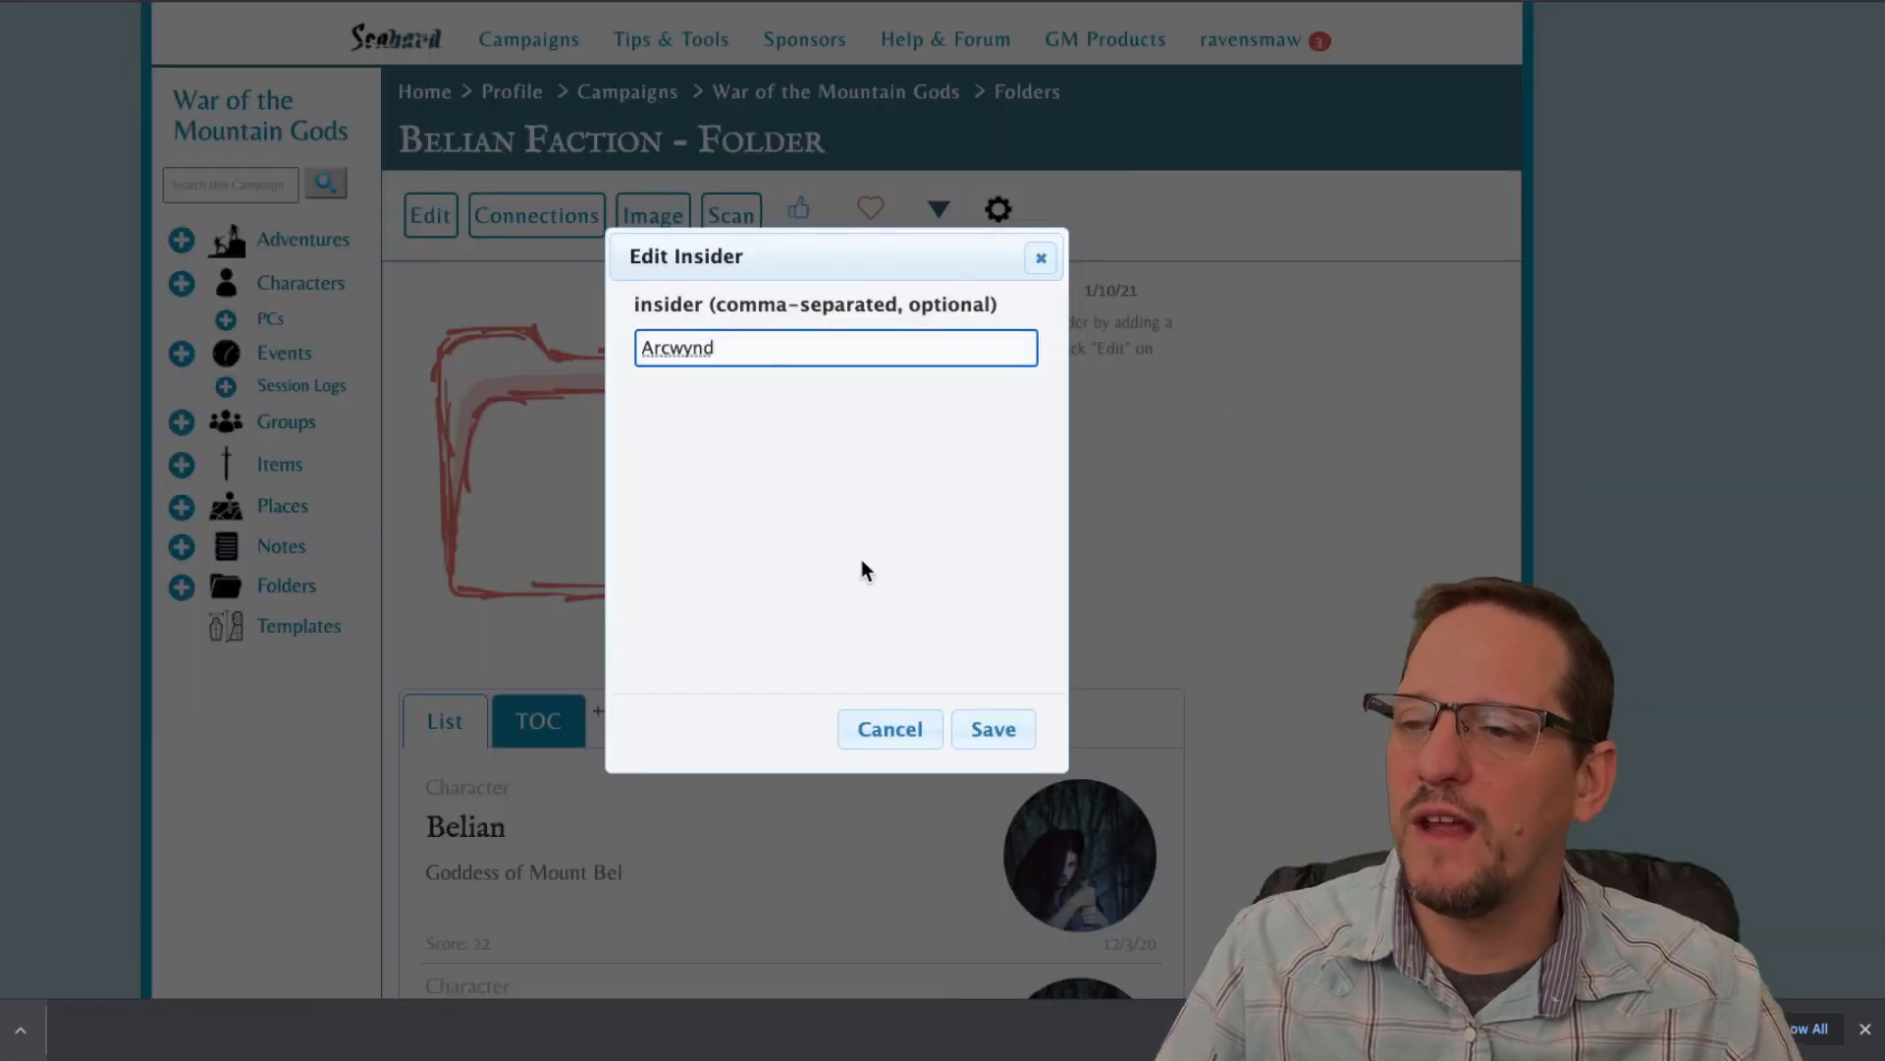